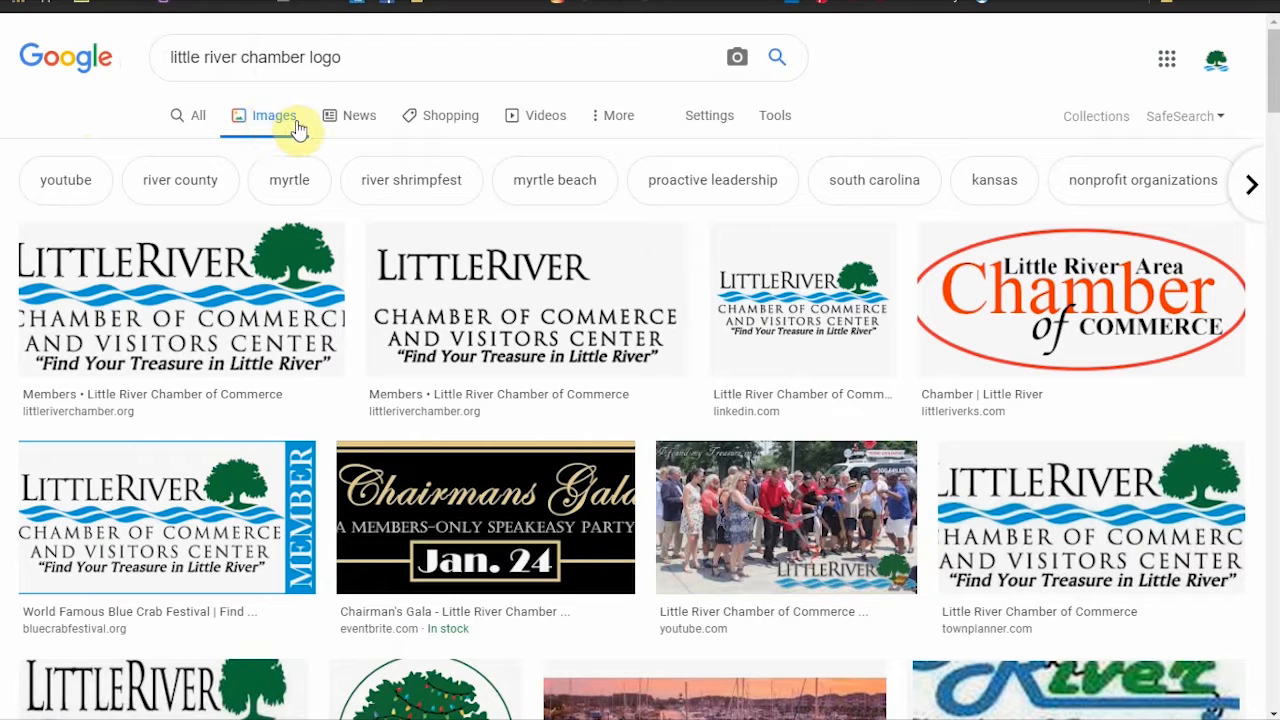
mouse_move(910, 448)
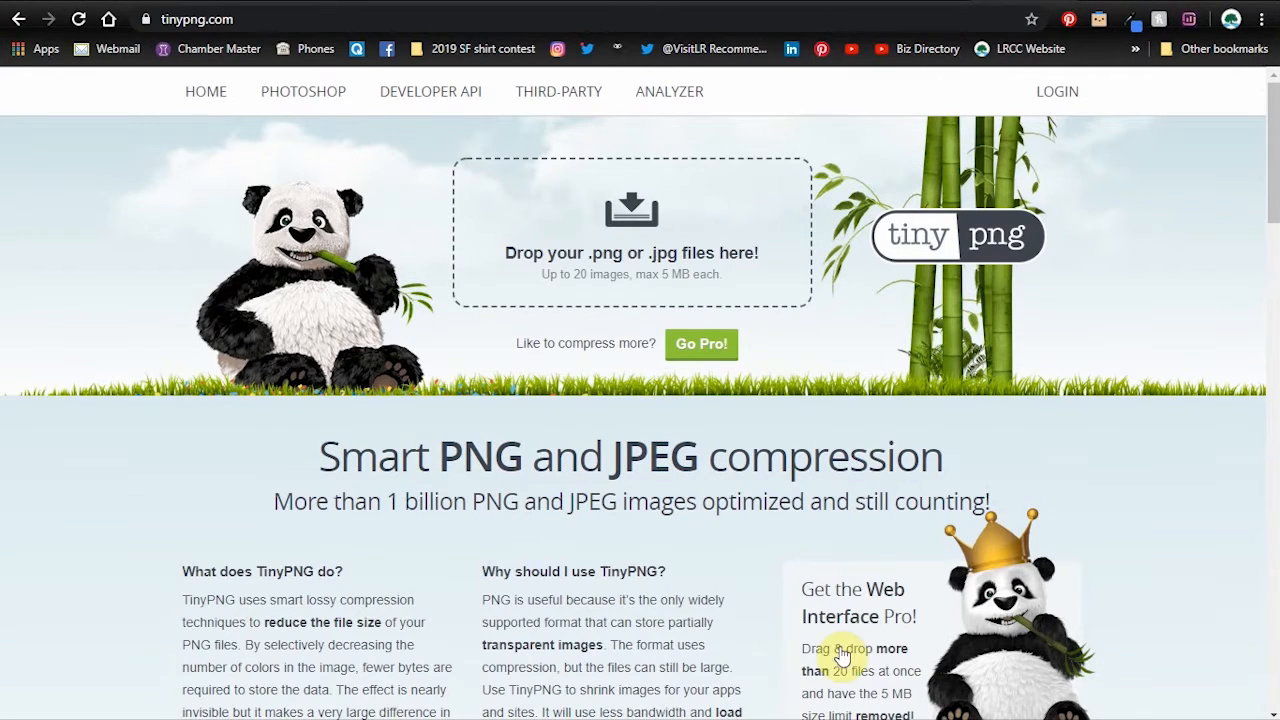
mouse_move(628, 212)
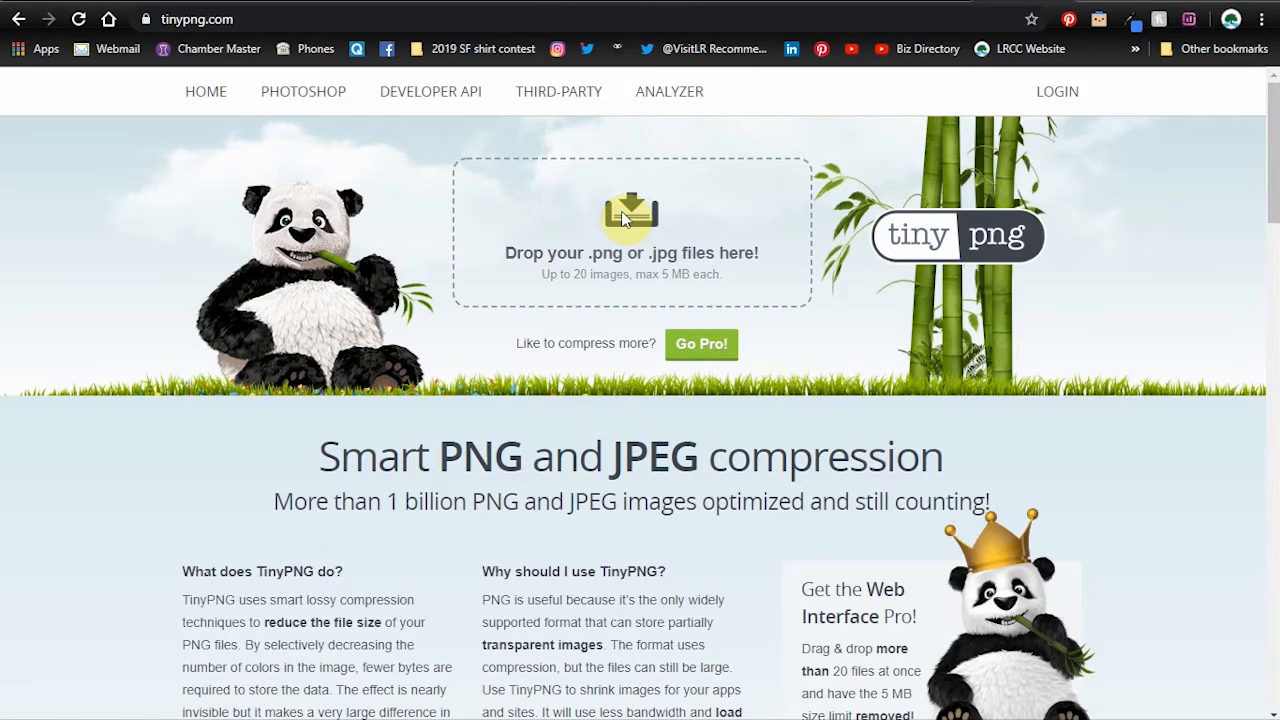
- Compress shore left.jpg from 2.0 MB to 544.3 KB in TinyPNG and download the result
left_click(632, 212)
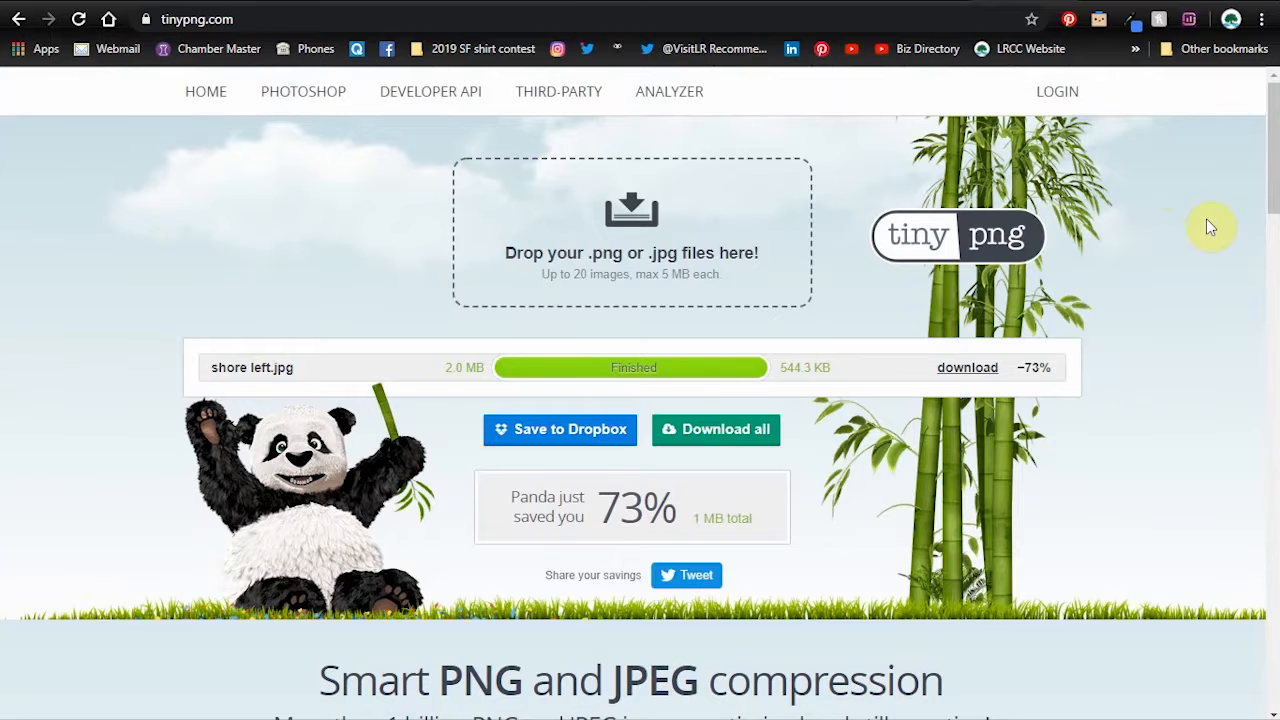
mouse_move(1224, 248)
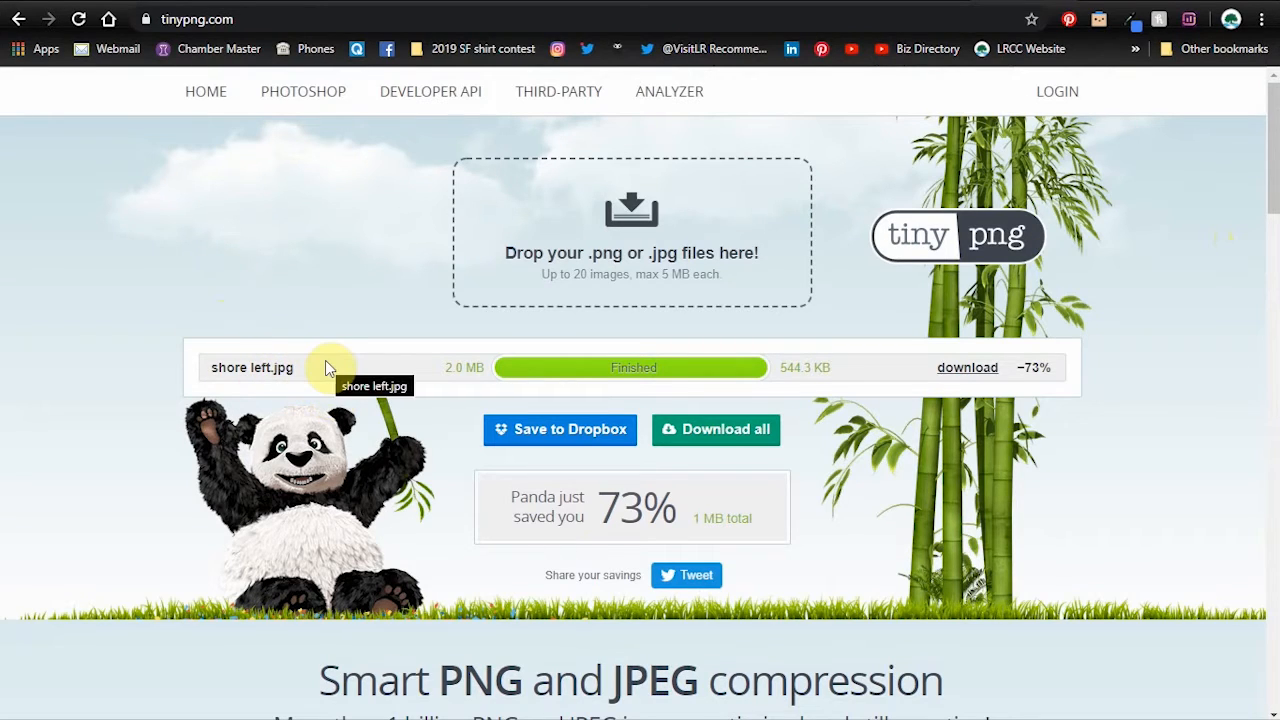
mouse_move(978, 304)
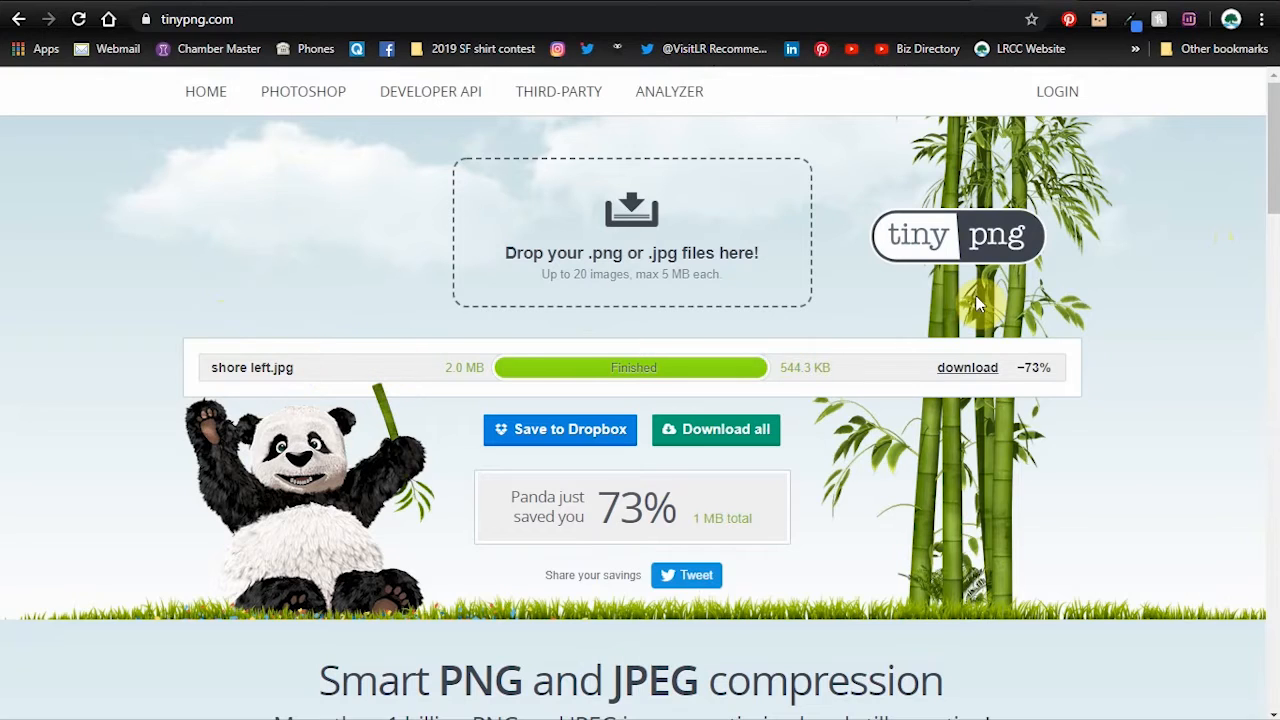
left_click(968, 368)
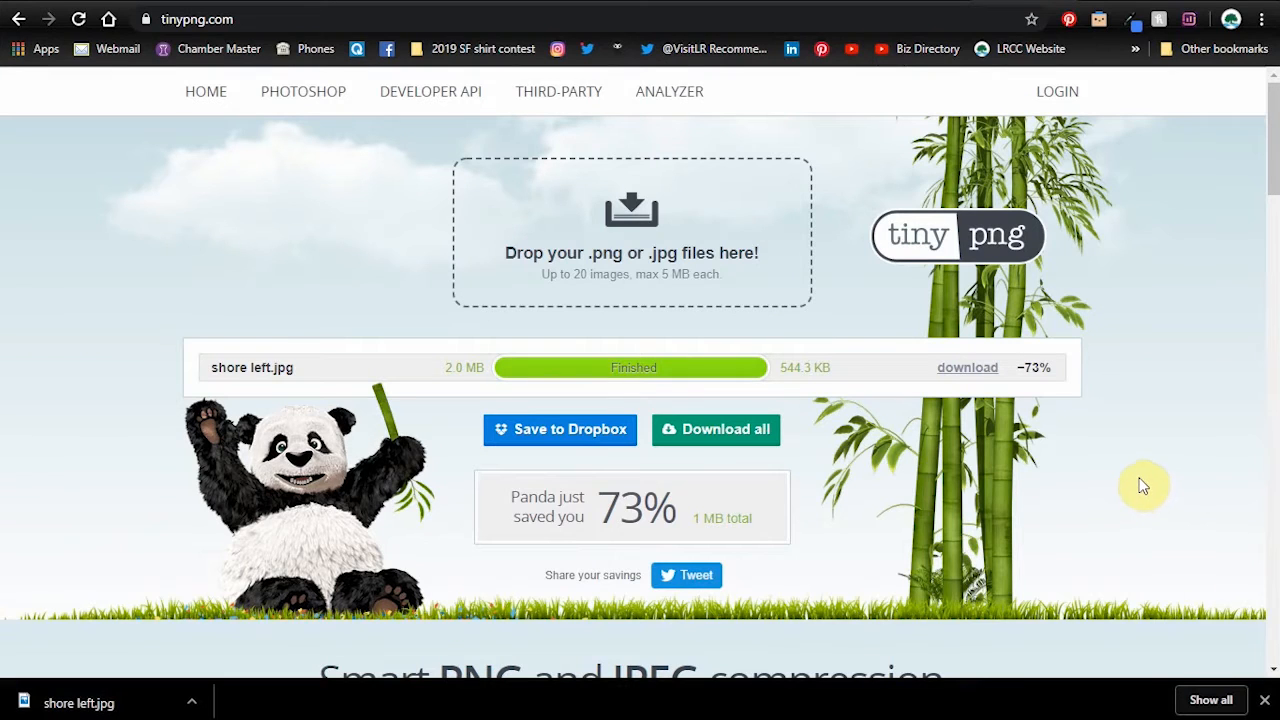
mouse_move(1172, 300)
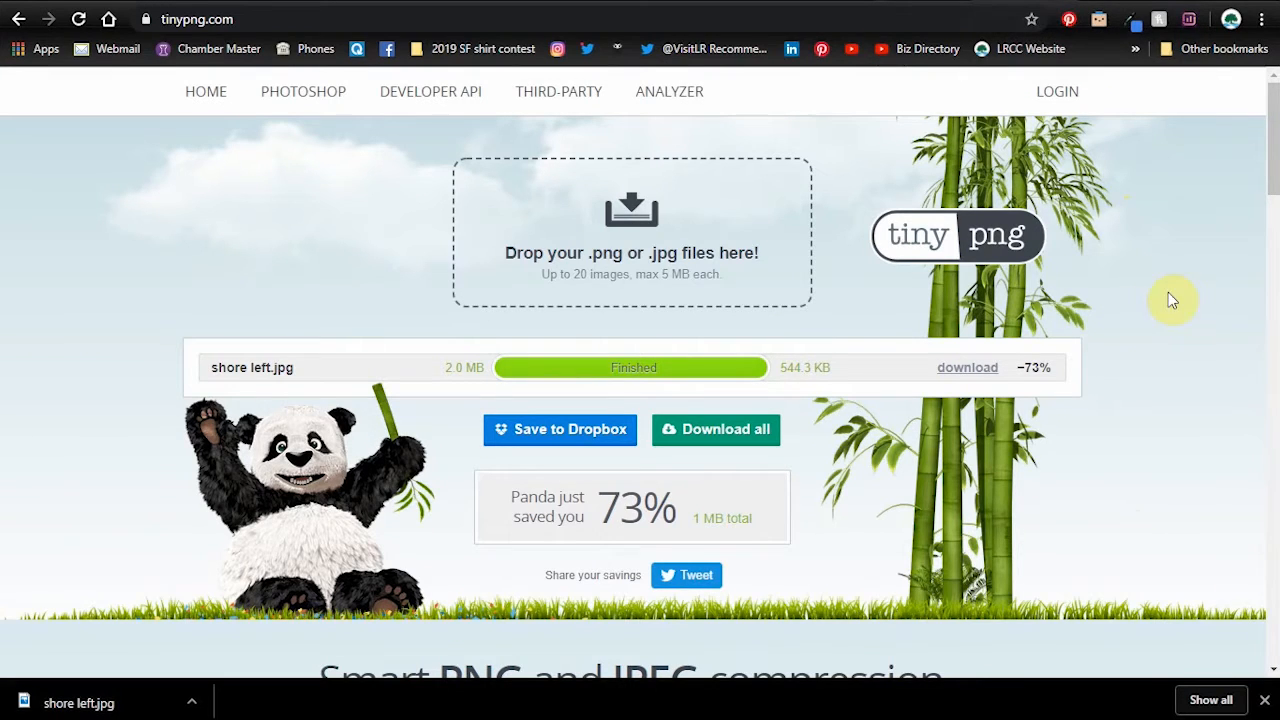
mouse_move(1136, 308)
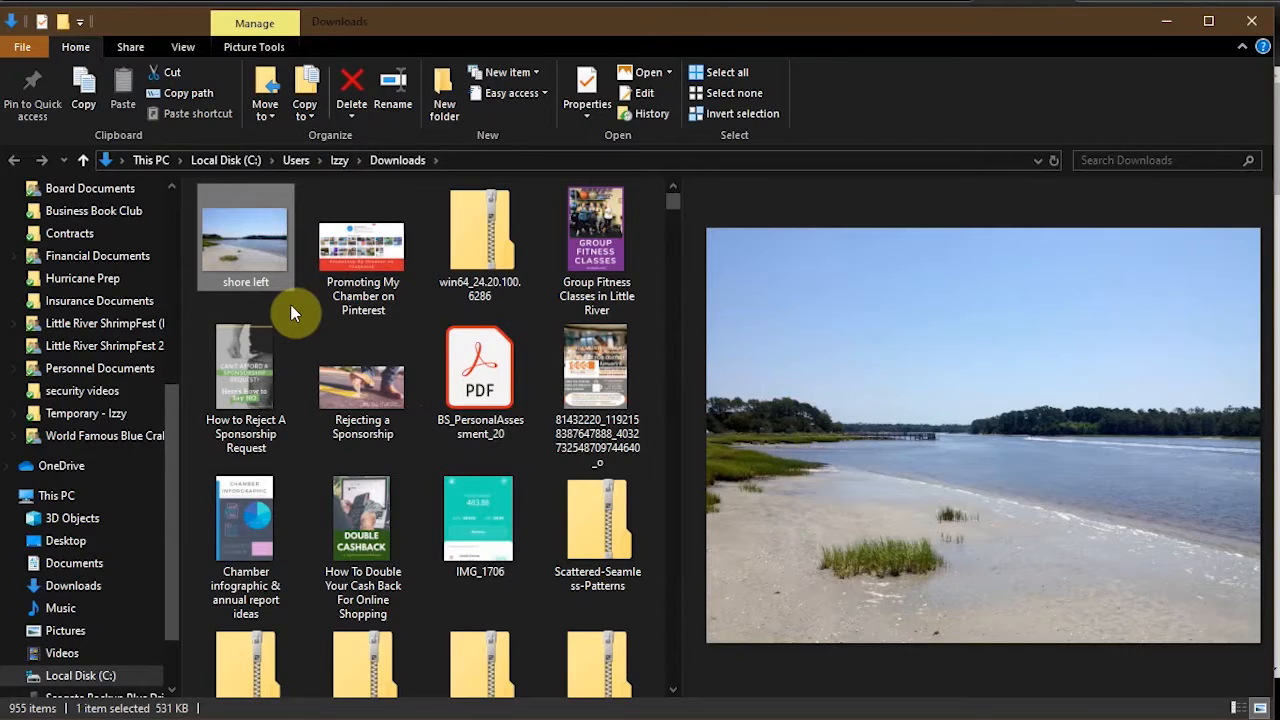
mouse_move(244, 280)
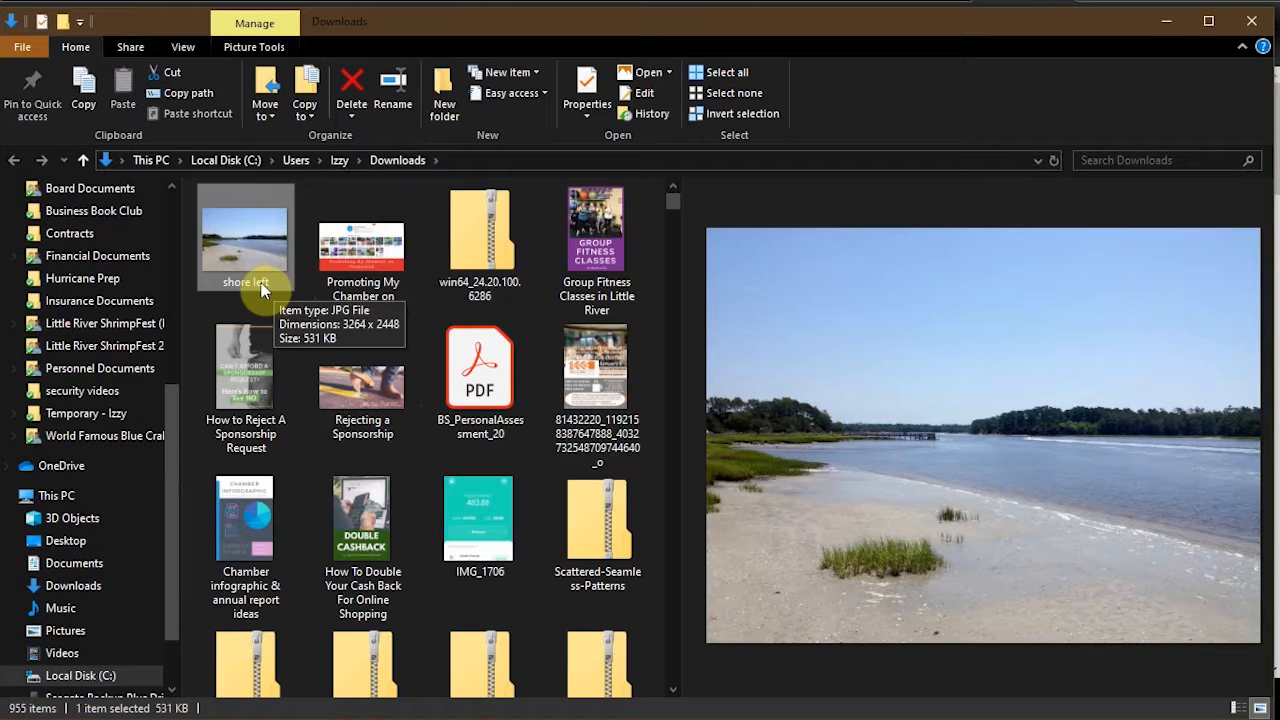
- Rename the downloaded photo to 'Vereen Memorial Gardens in Little River SC'
type("Vereen Memorial Gardens in Little River SC")
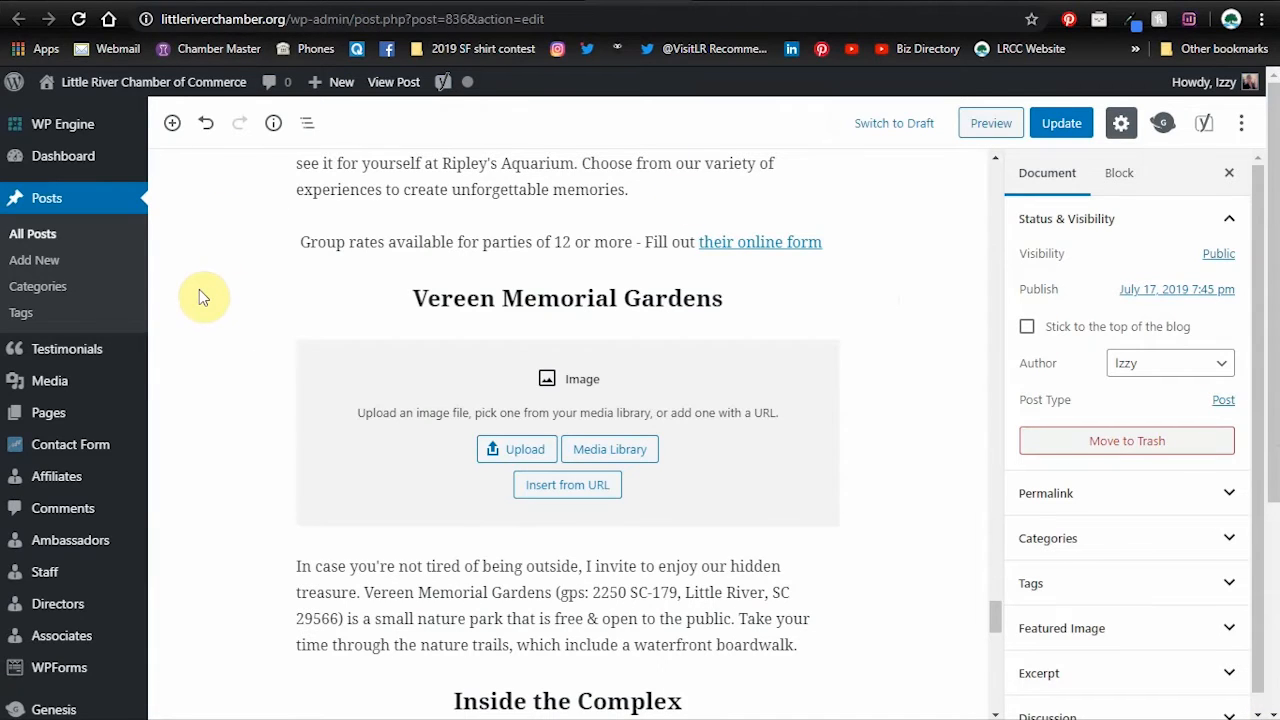
mouse_move(196, 304)
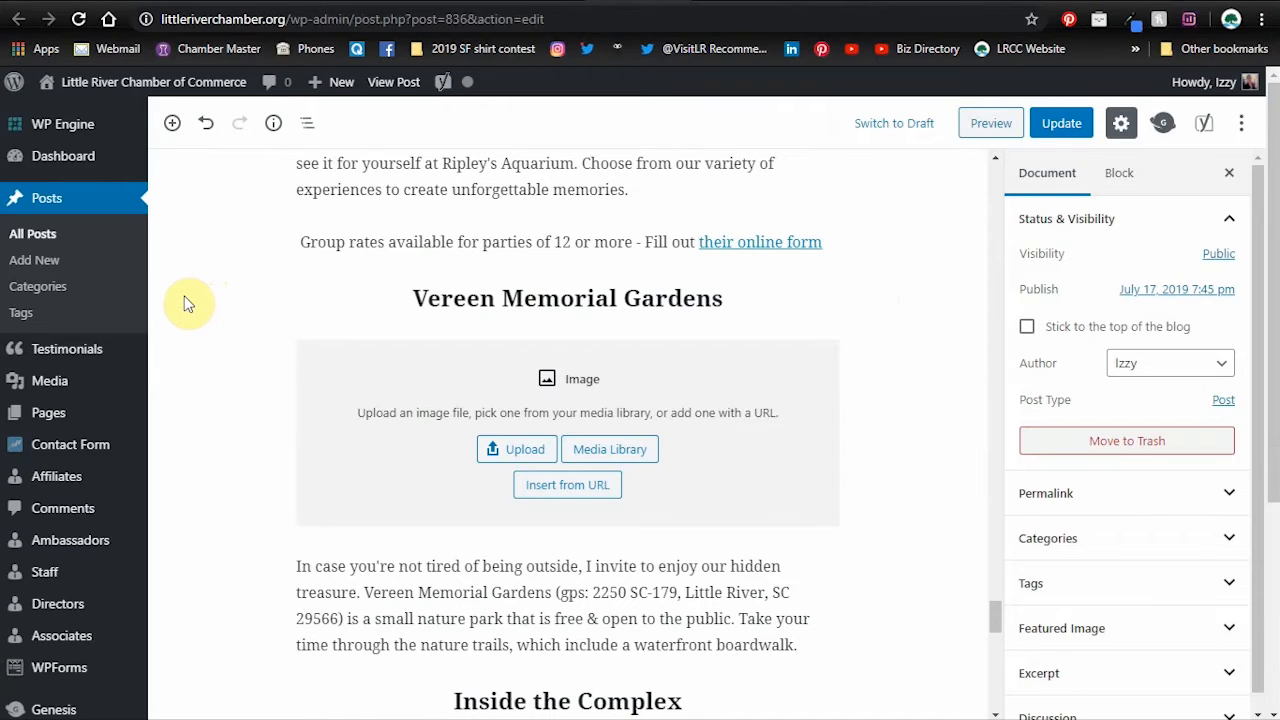
mouse_move(220, 276)
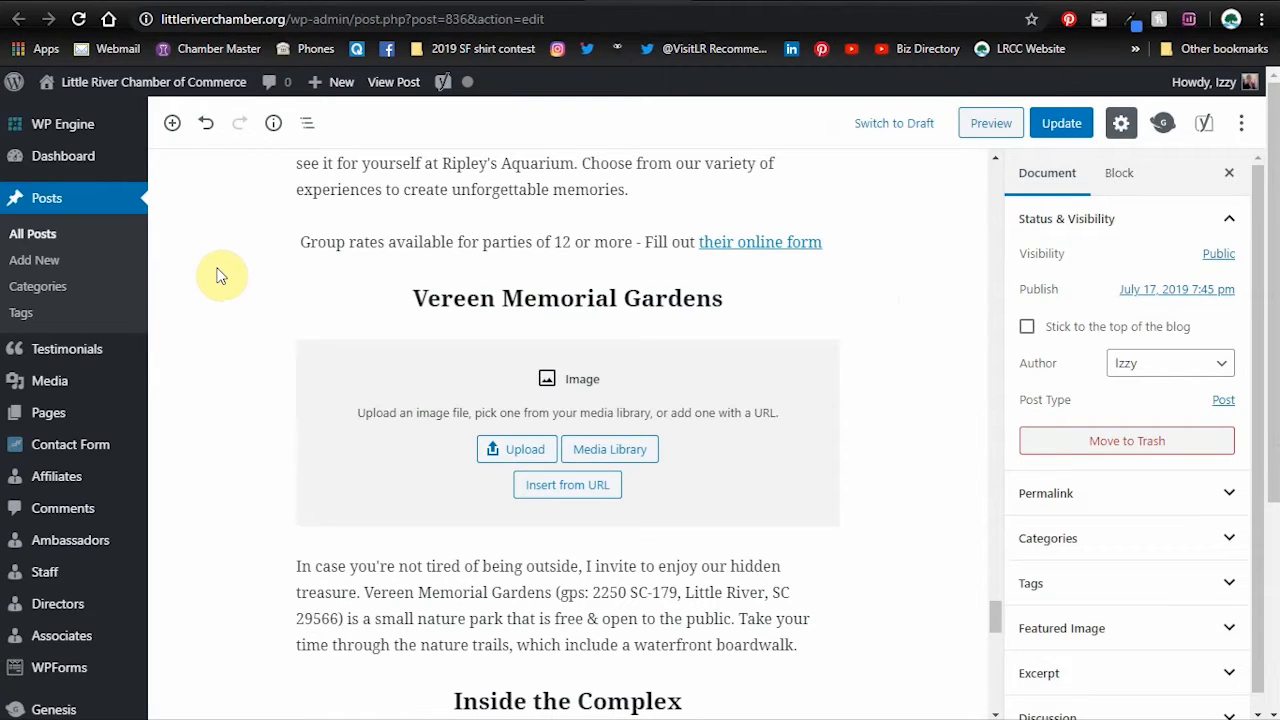
mouse_move(238, 268)
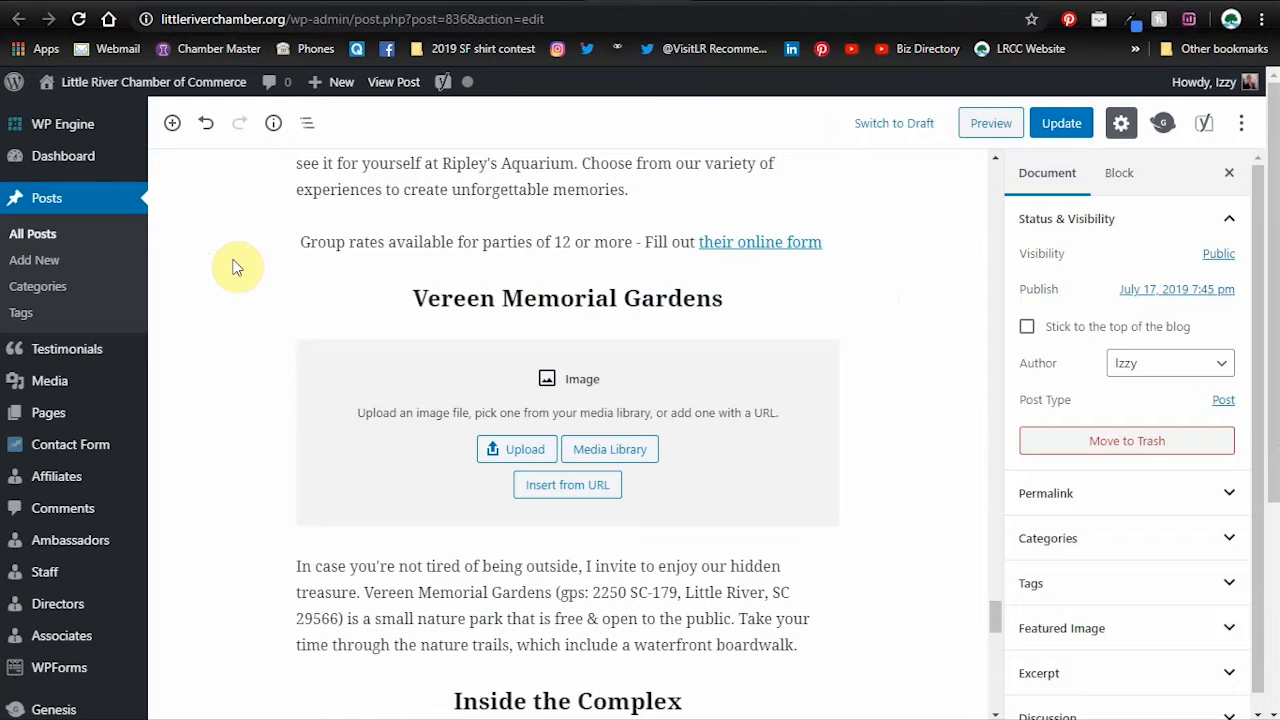
mouse_move(222, 282)
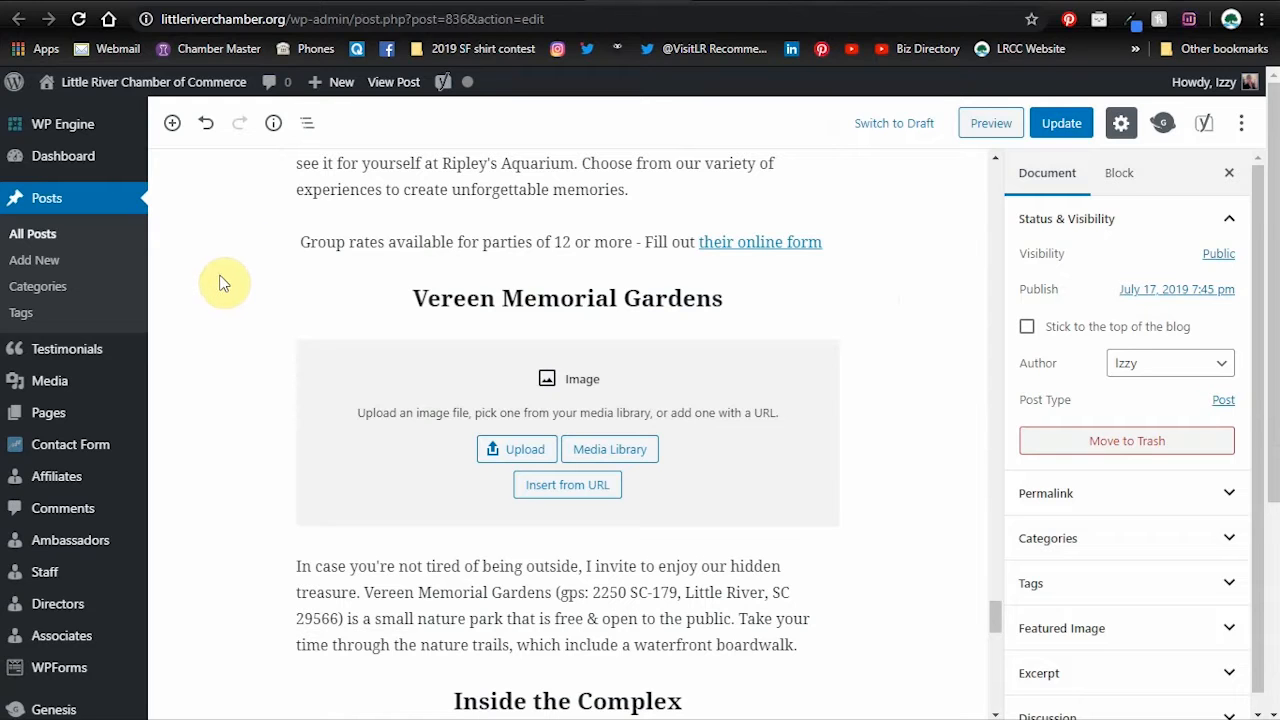
mouse_move(184, 216)
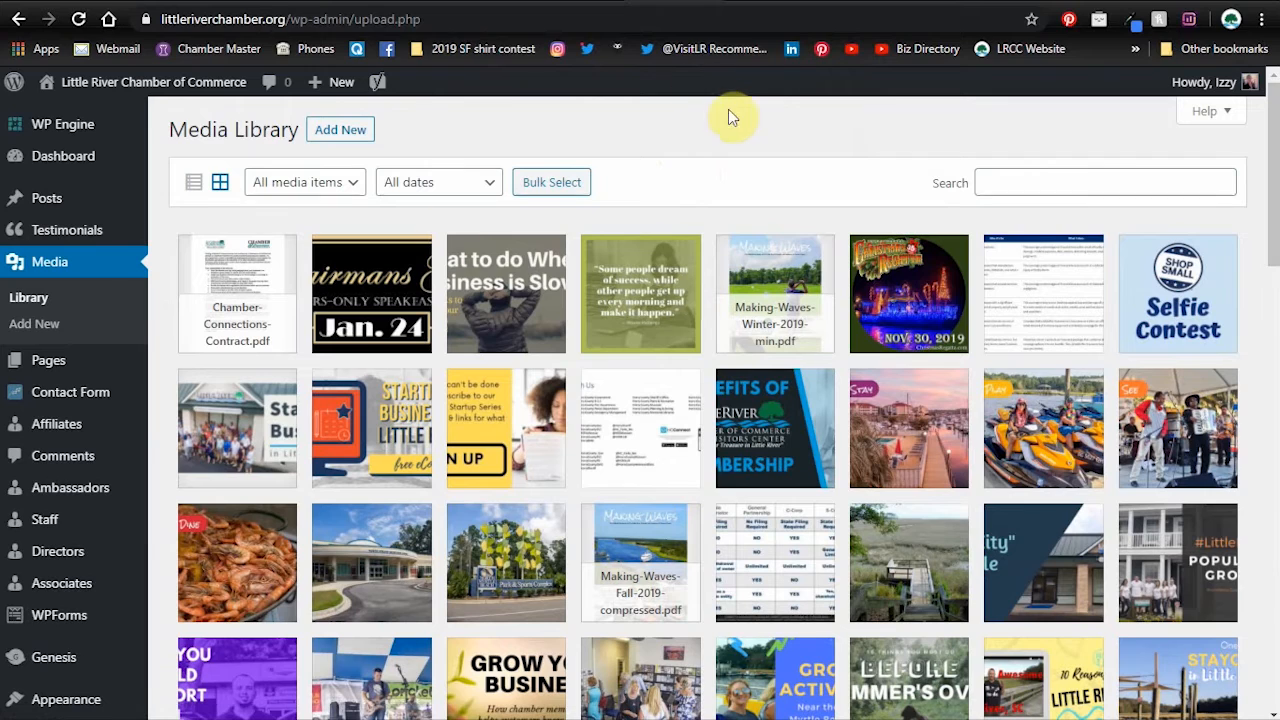
mouse_move(490, 120)
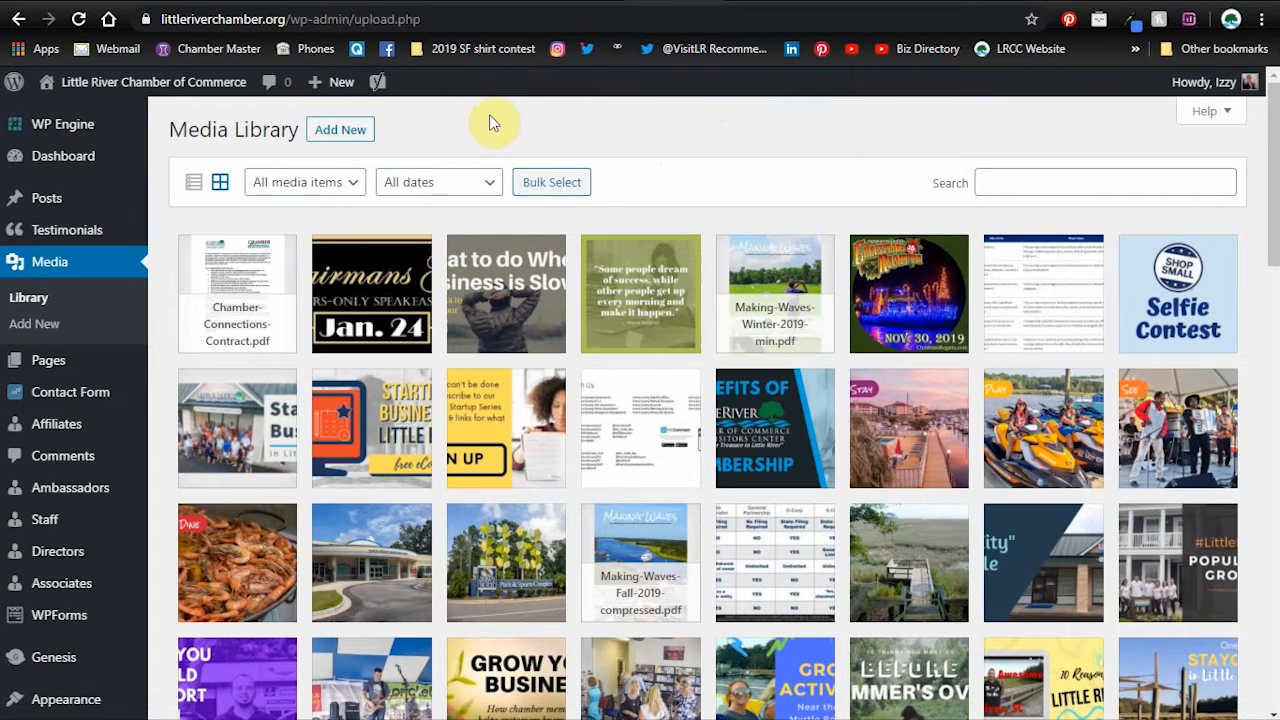
- Upload 'Vereen Memorial Gardens in Little River SC' from the computer to the Media Library
left_click(340, 128)
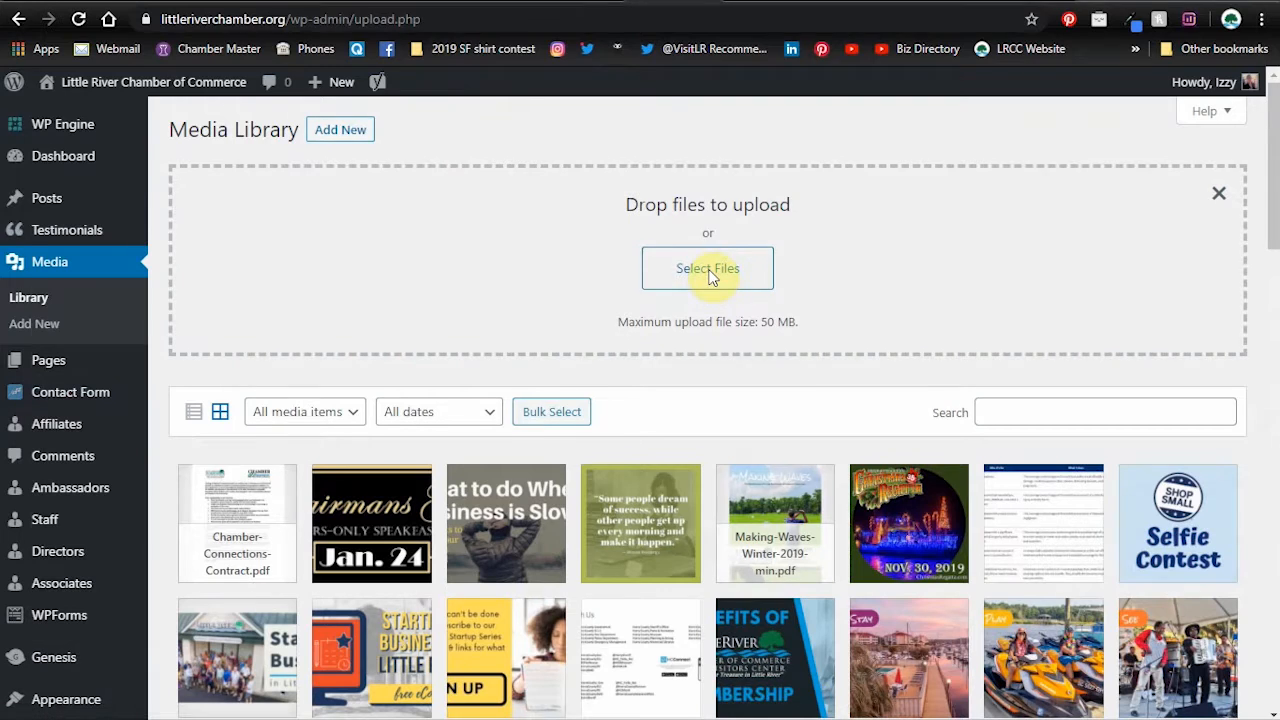
left_click(708, 268)
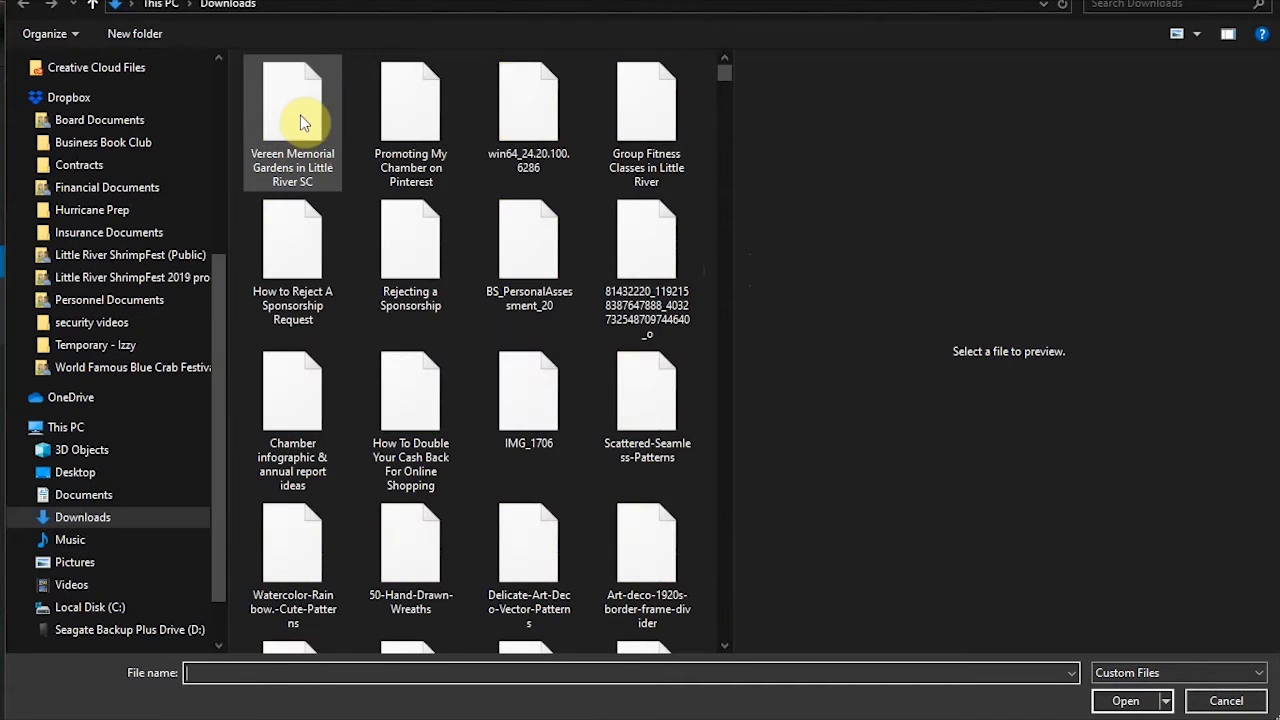
left_click(292, 100)
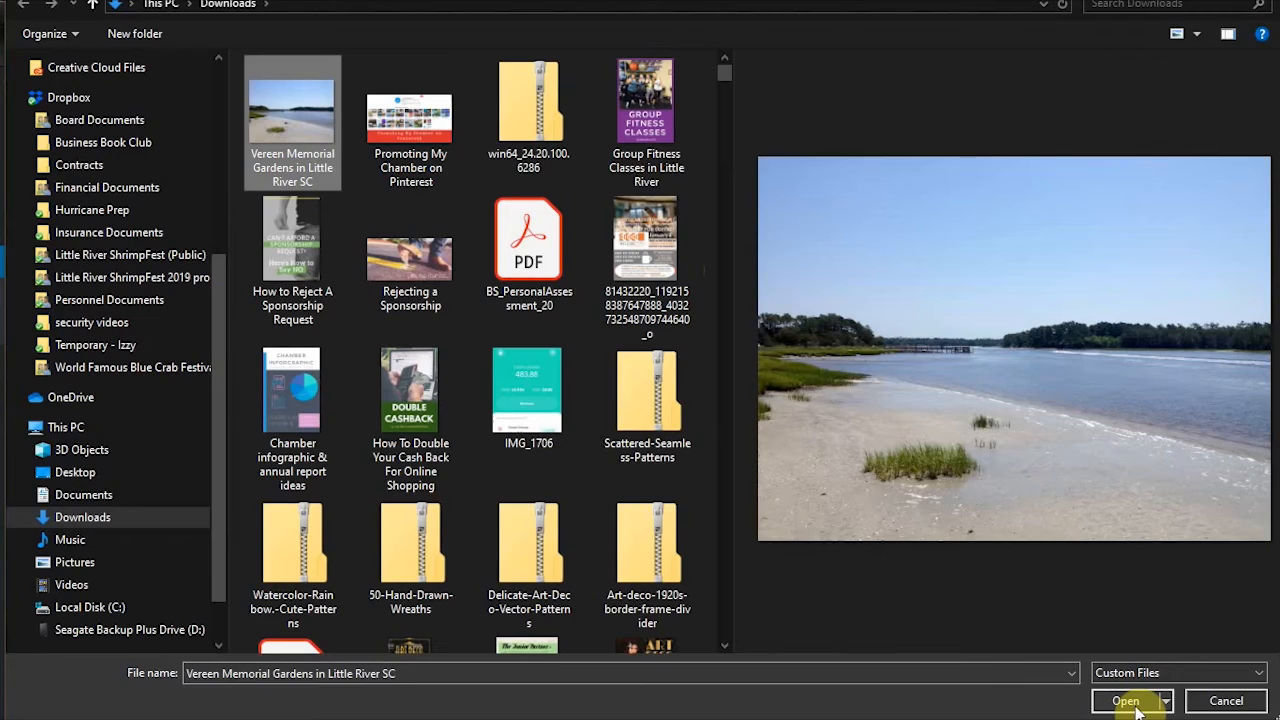
left_click(1124, 700)
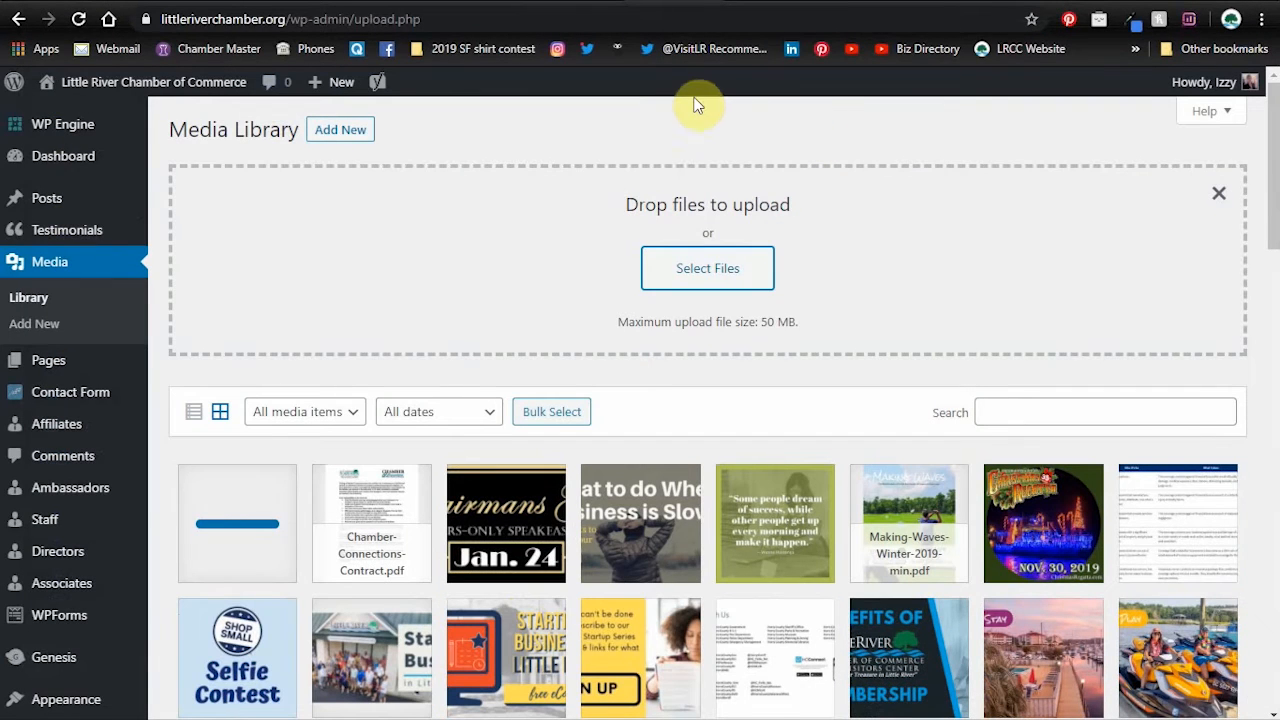
mouse_move(504, 196)
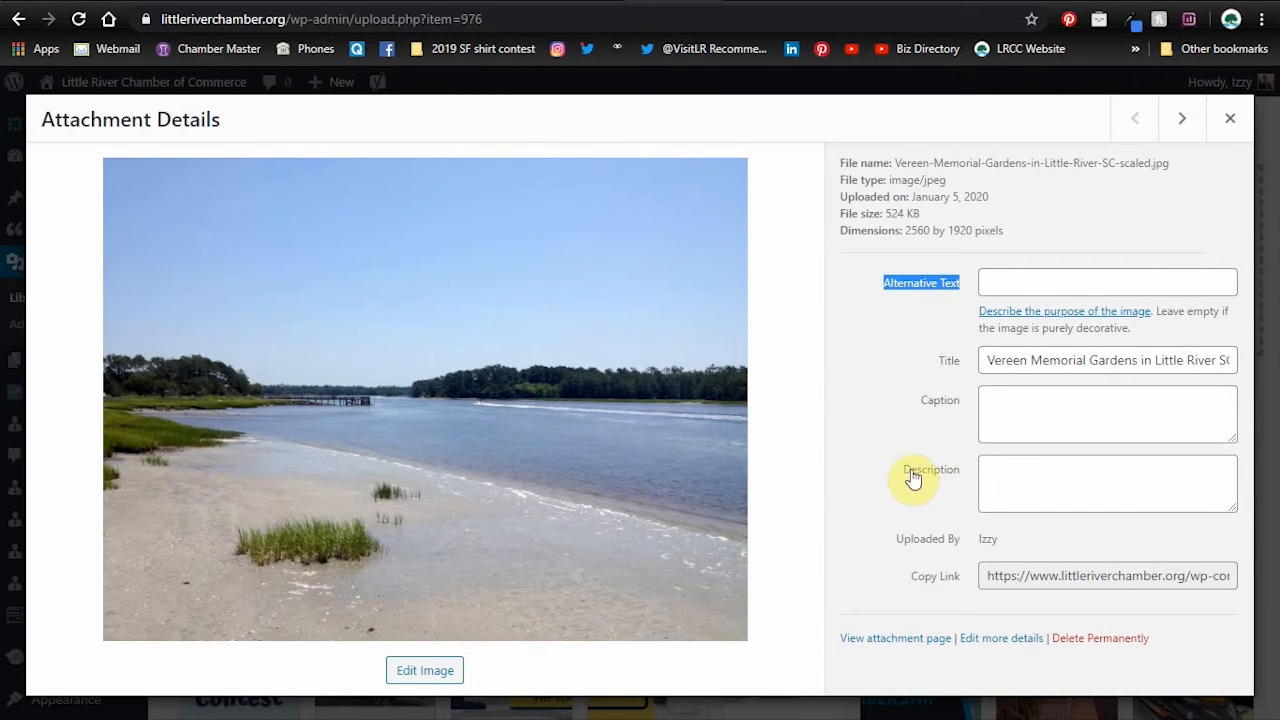
- Enter alt text 'Vereen Memorial Gardens in Little River SC' for the uploaded photo
left_click(1108, 282)
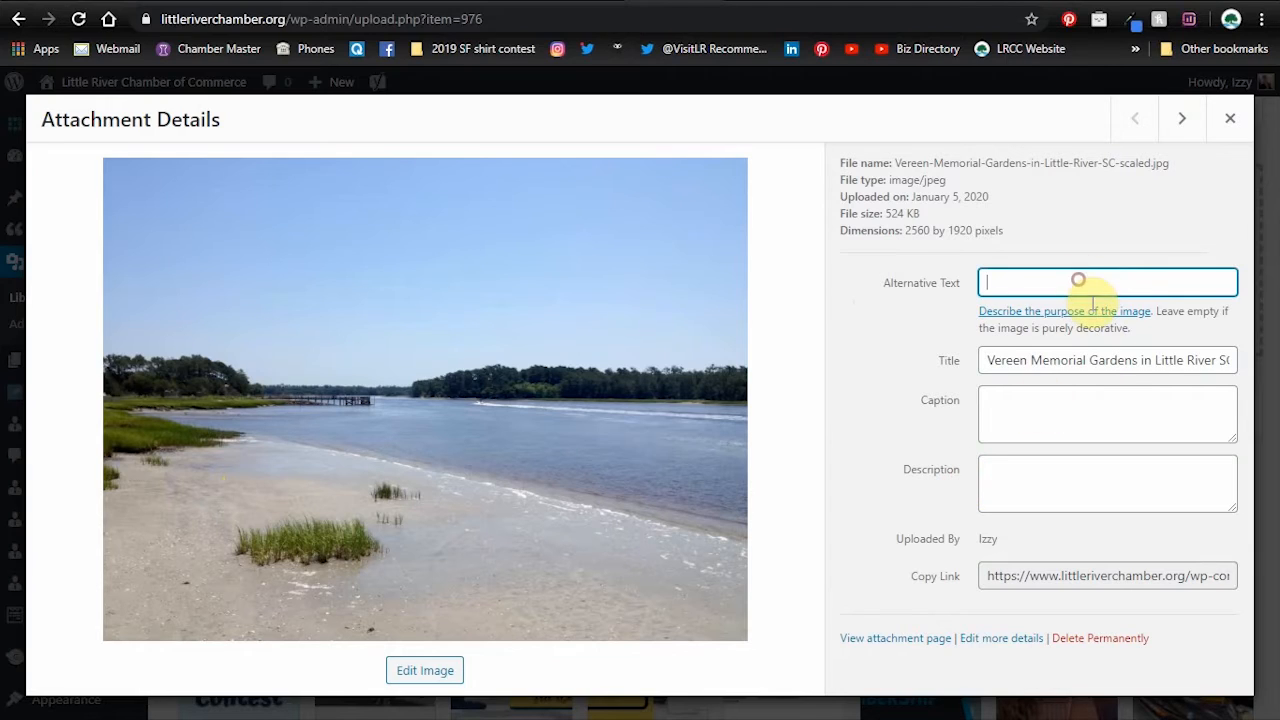
left_click(1108, 360)
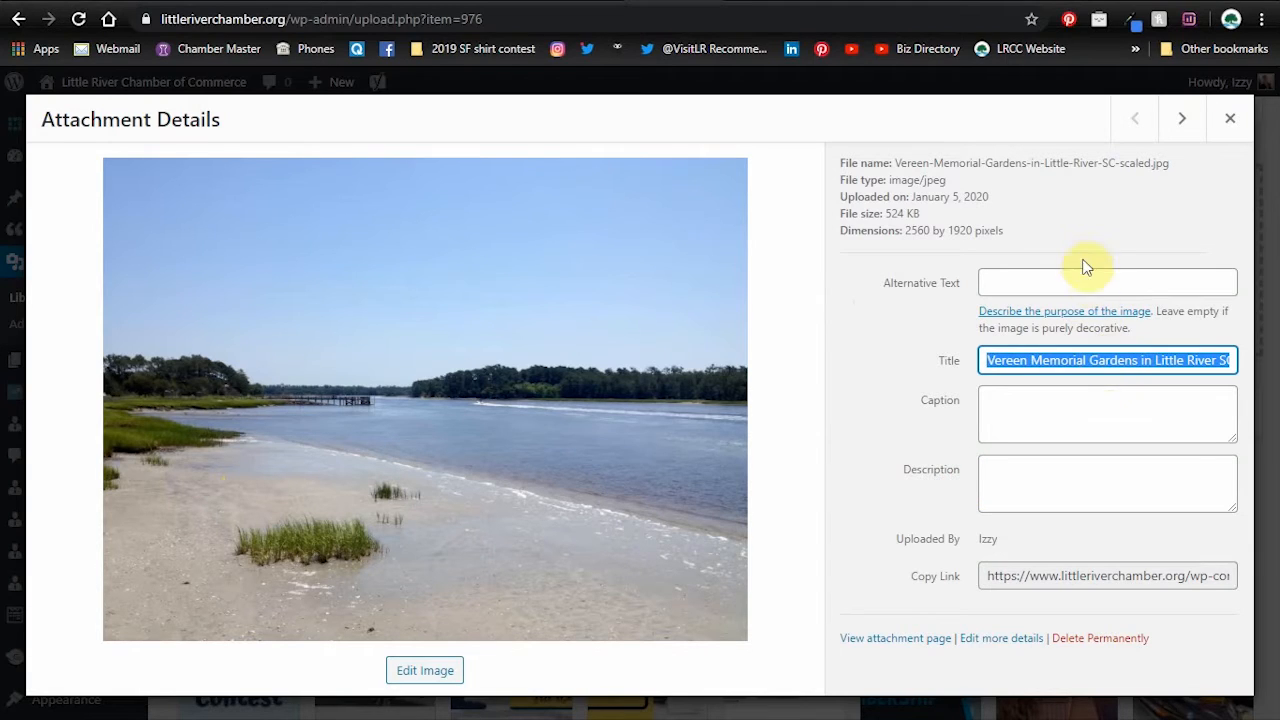
left_click(1108, 282)
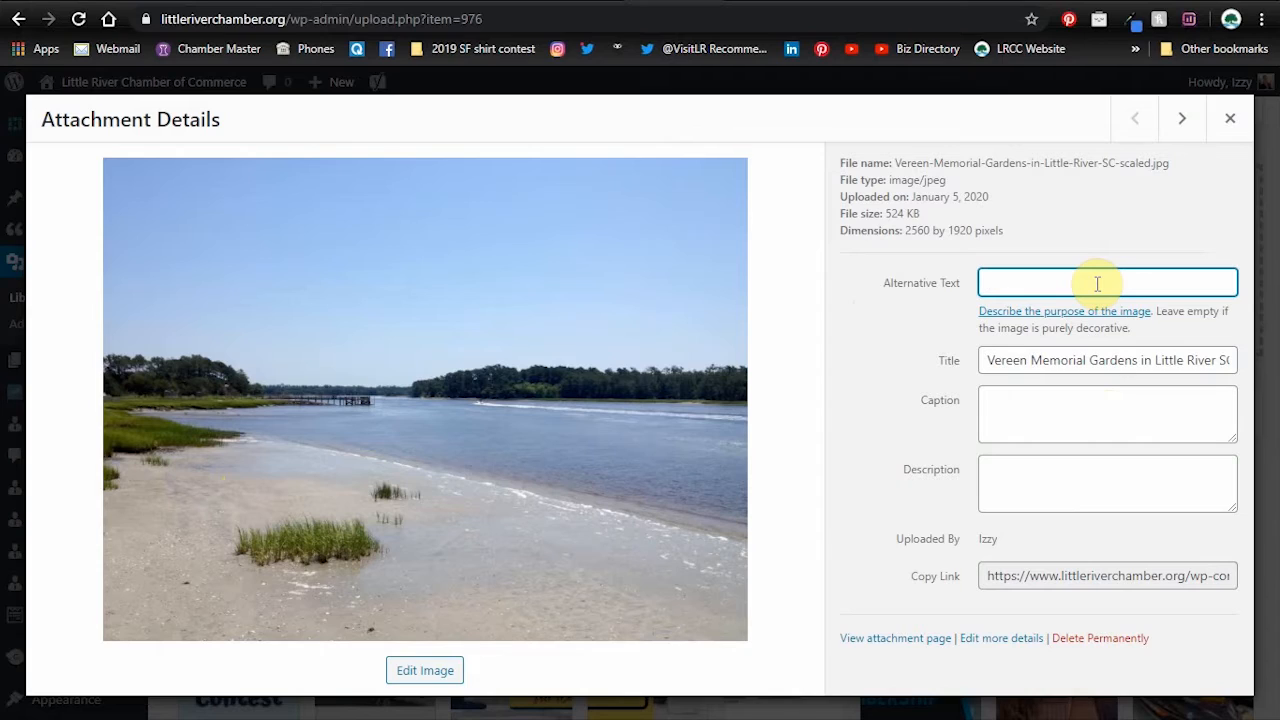
left_click(1108, 282)
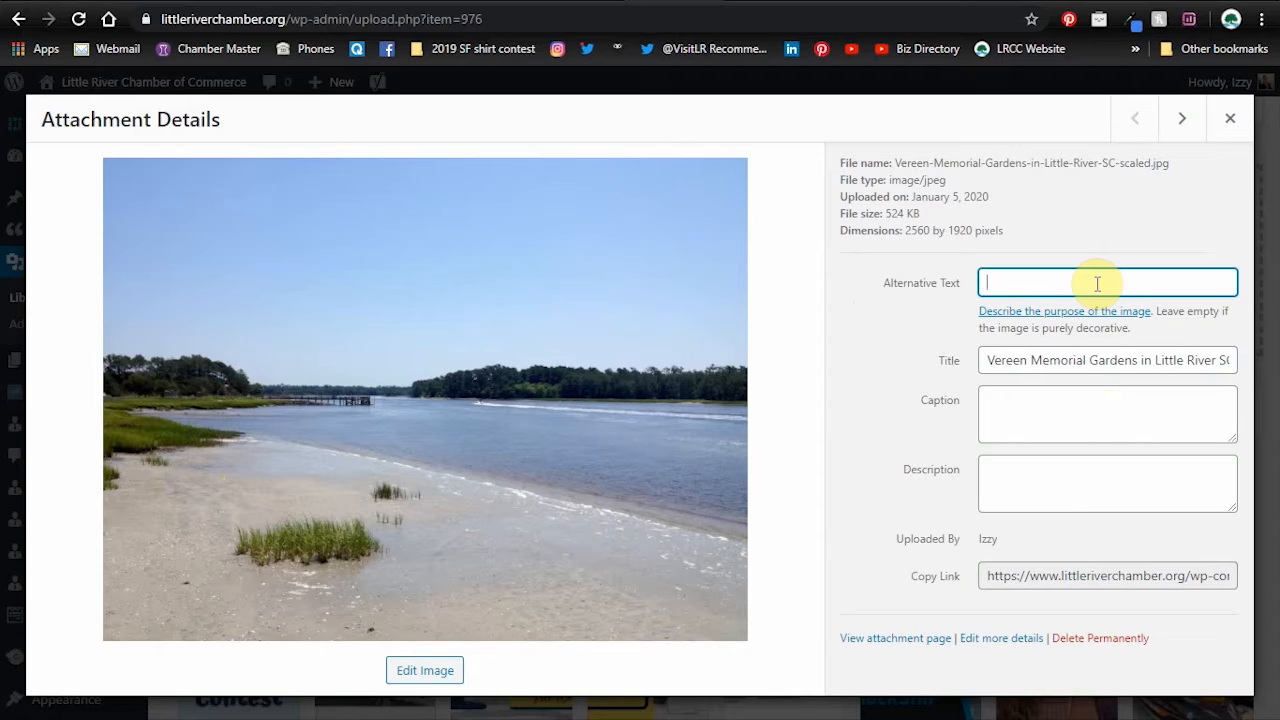
mouse_move(1068, 252)
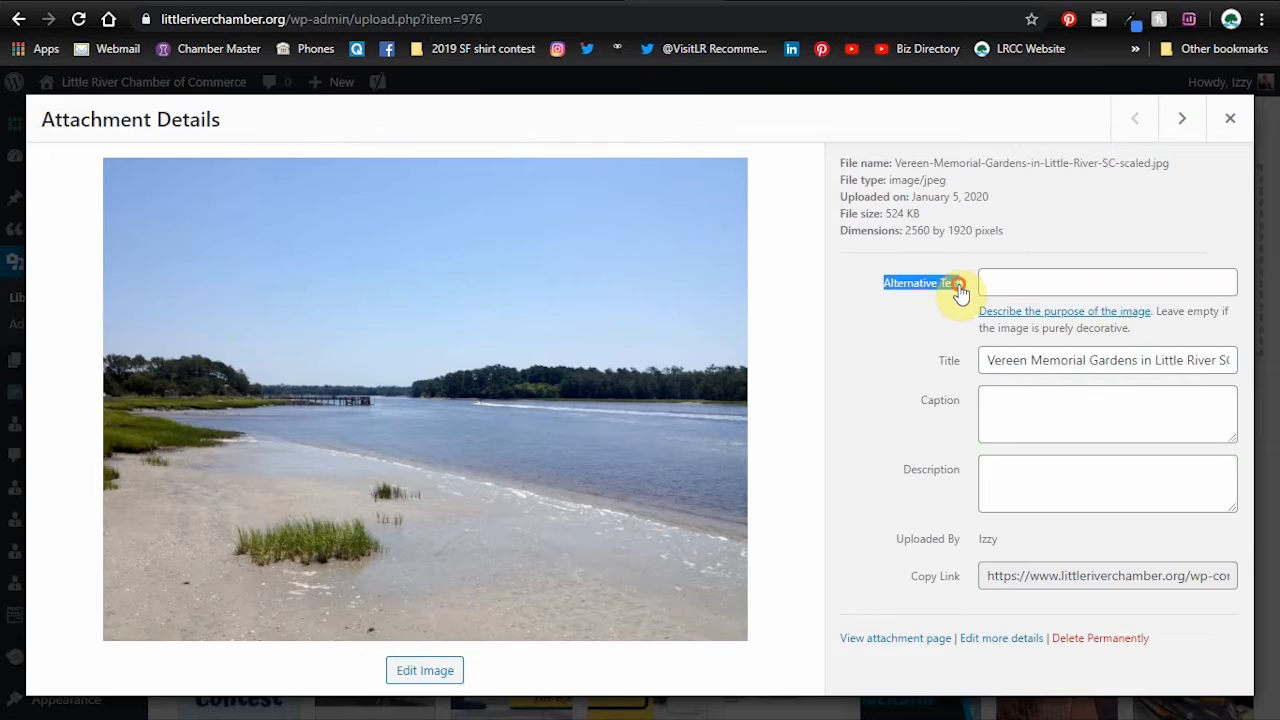
left_click(1108, 282)
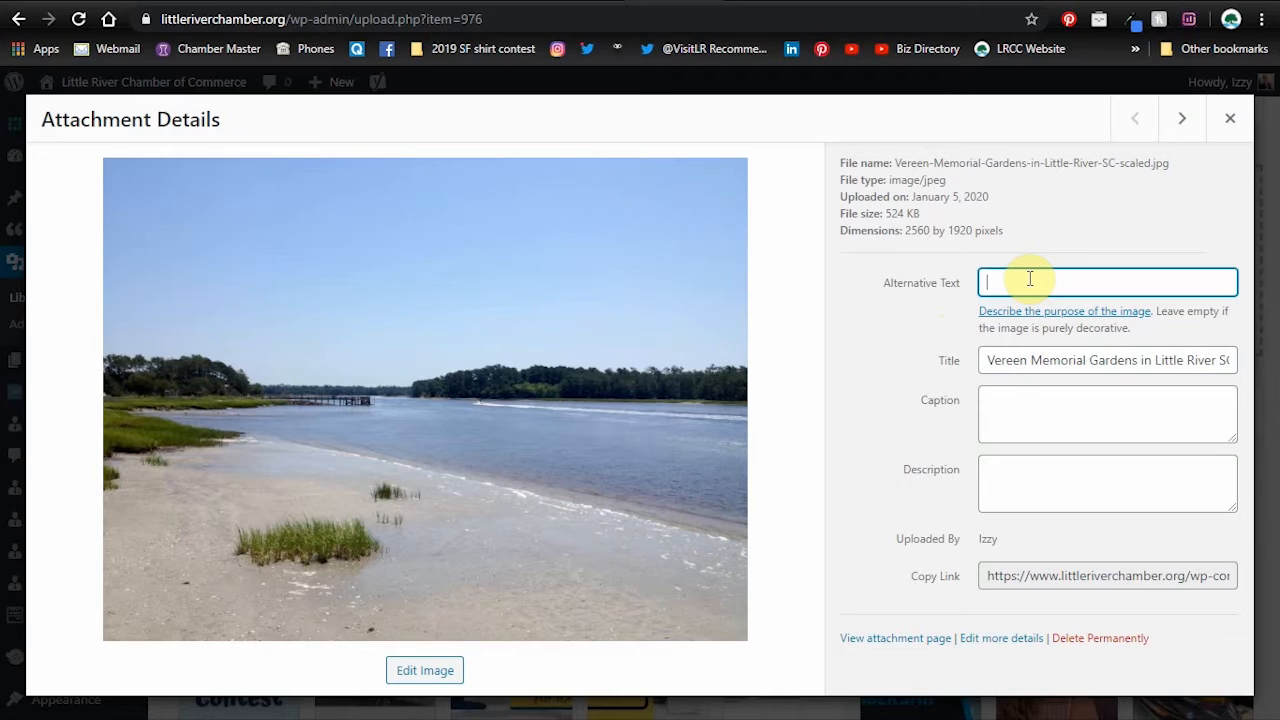
type("Vereen Memorial Gardens in Little River SC")
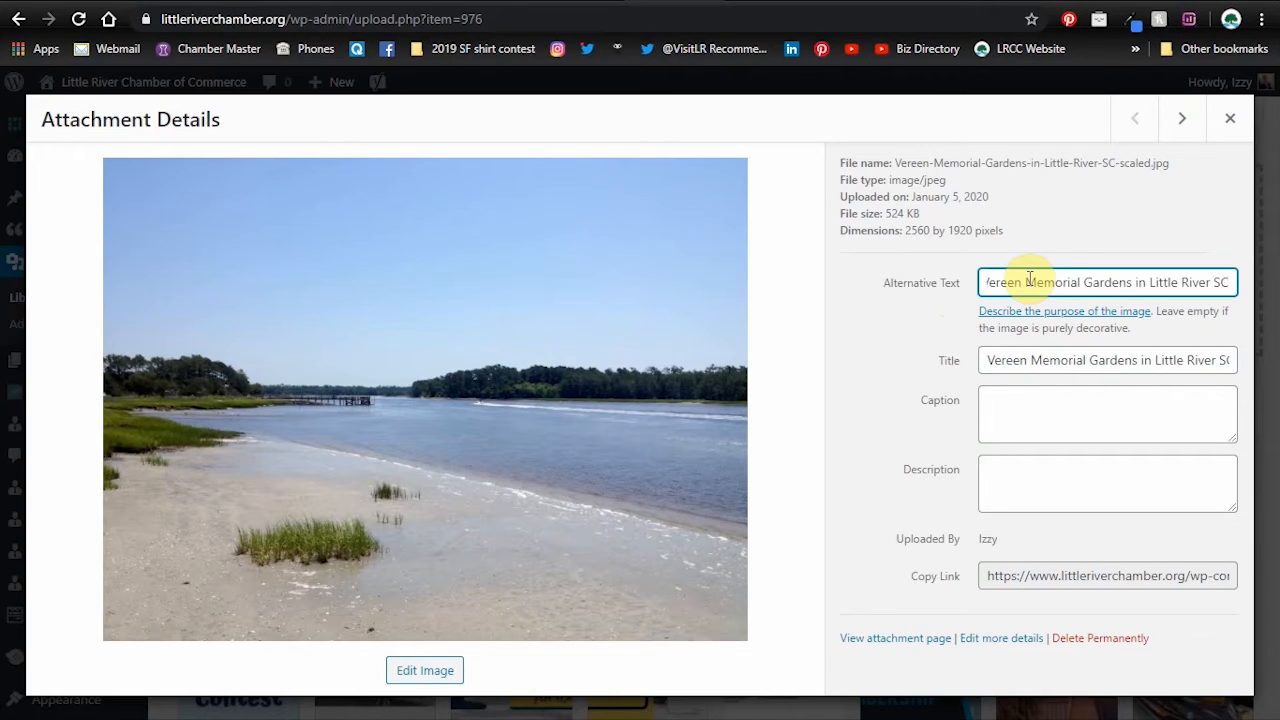
- Enter the same description text and return to the post editor
left_click(1108, 482)
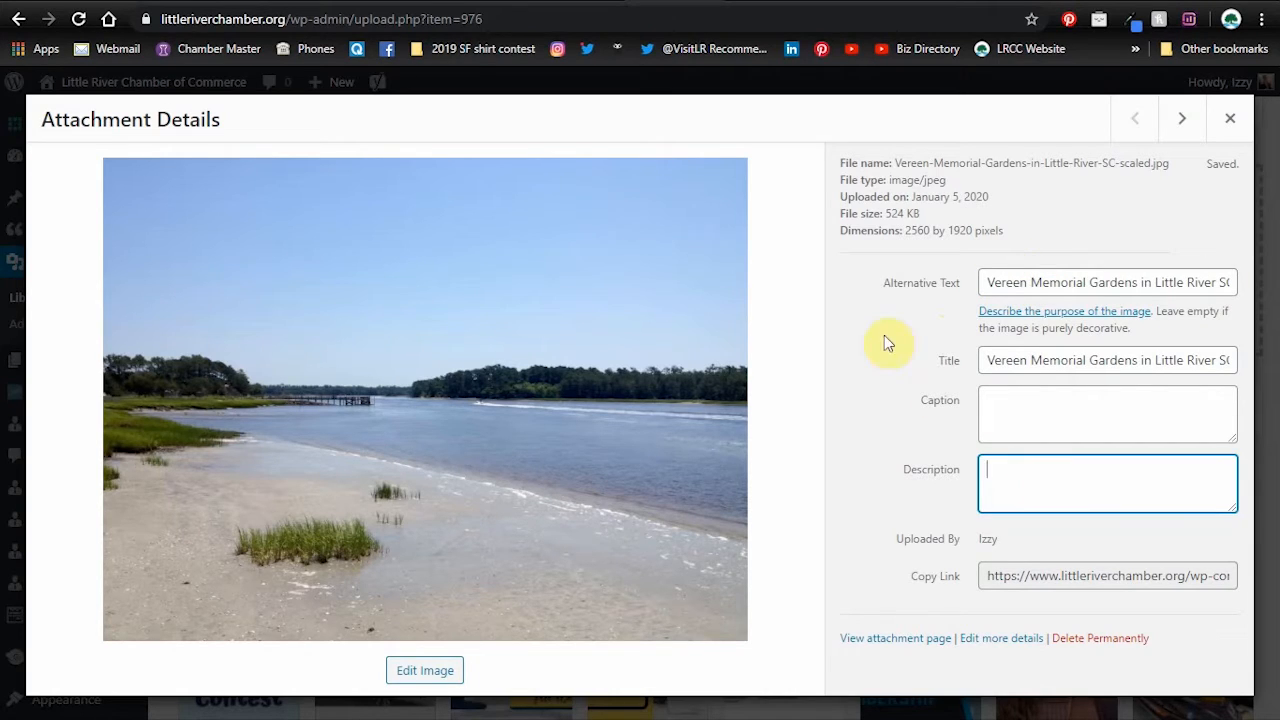
type("Vereen Memorial Gardens in Little River SC")
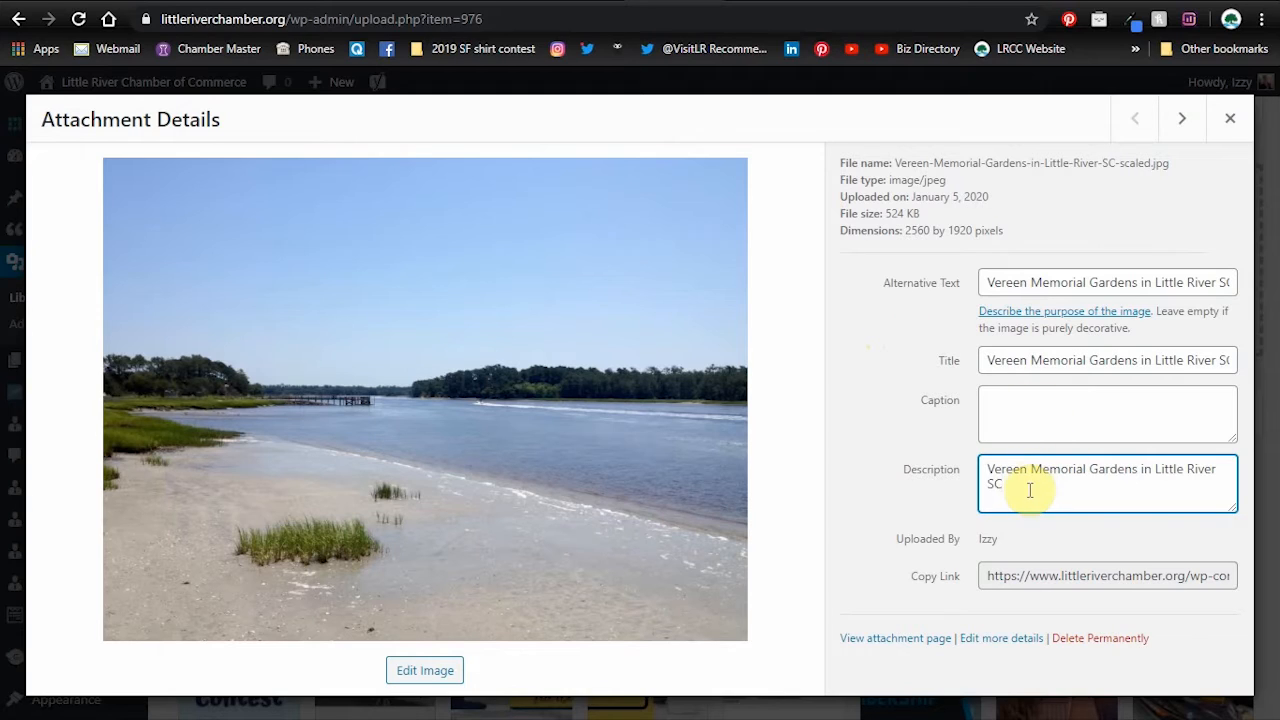
mouse_move(1072, 360)
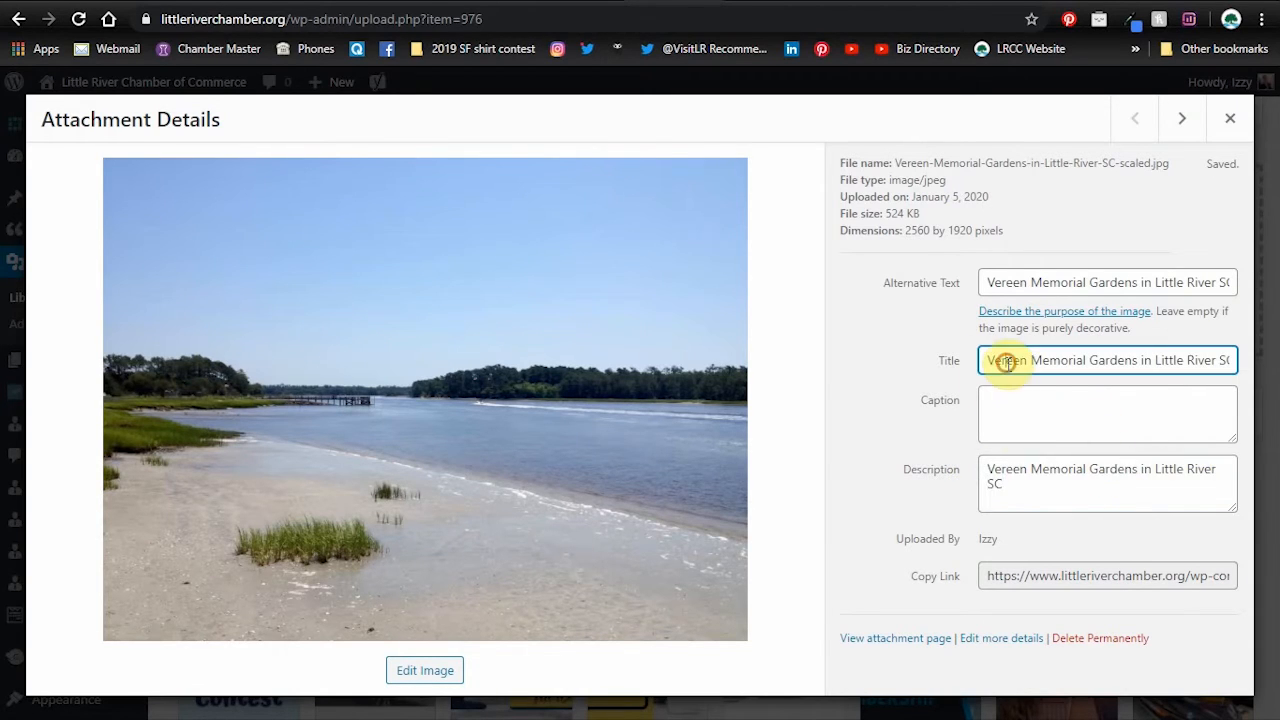
left_click(1076, 486)
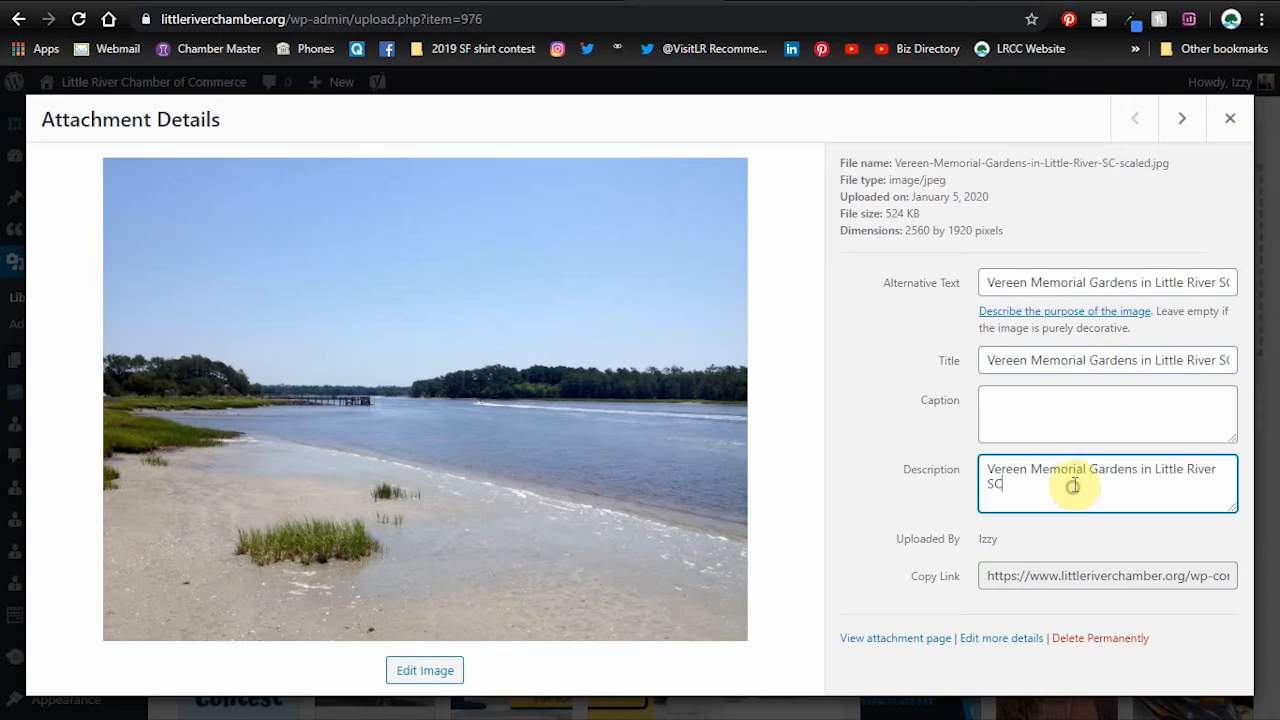
mouse_move(1208, 228)
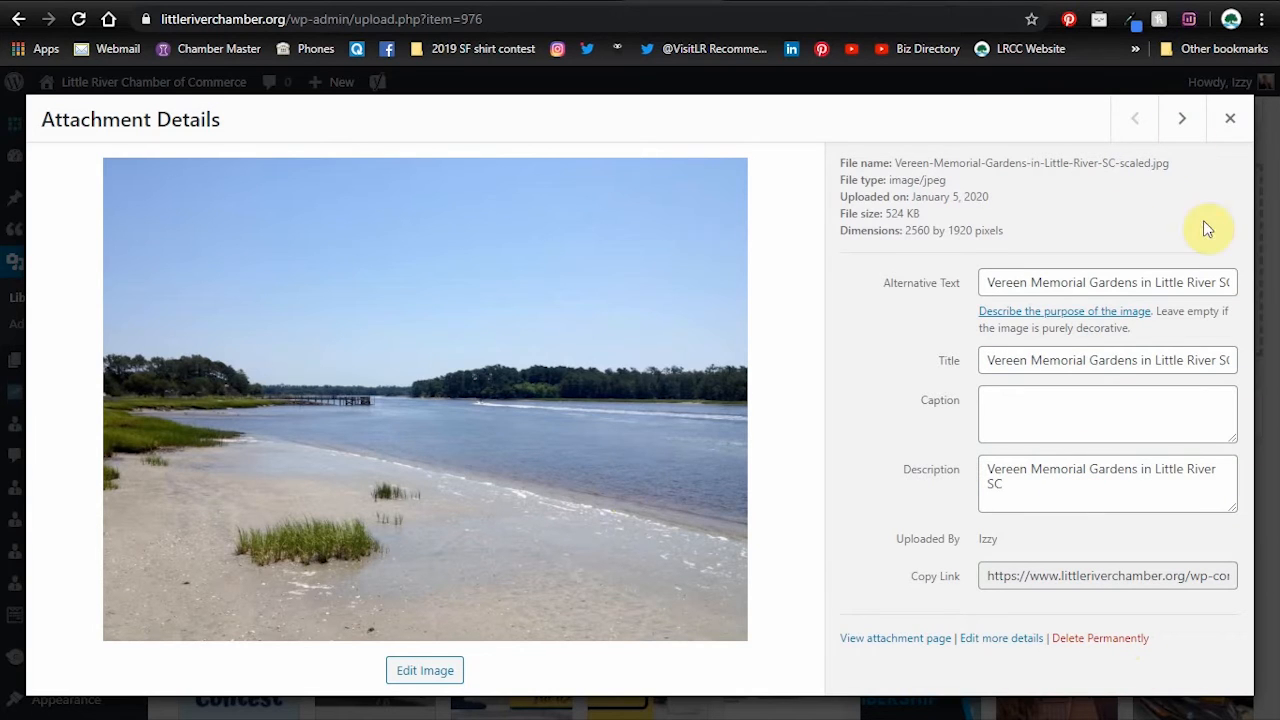
left_click(1228, 118)
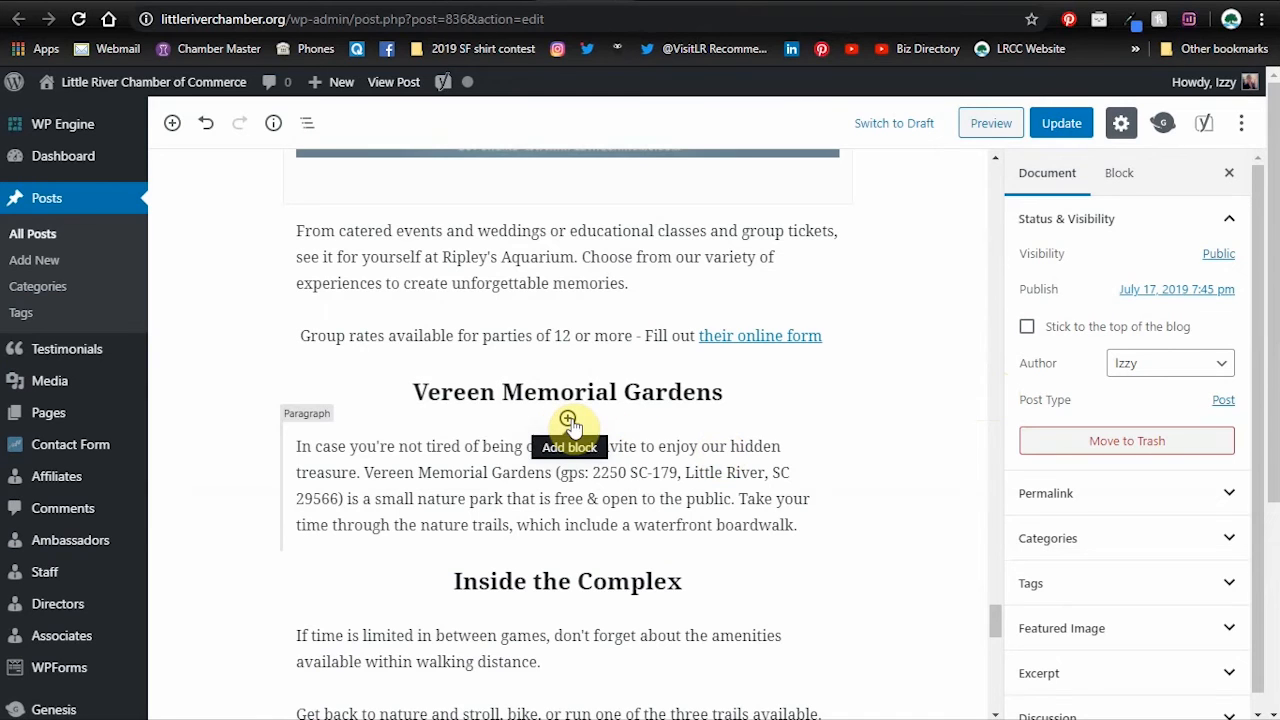
- Add an Image block with the garden photo from the Media Library and update the post
left_click(568, 420)
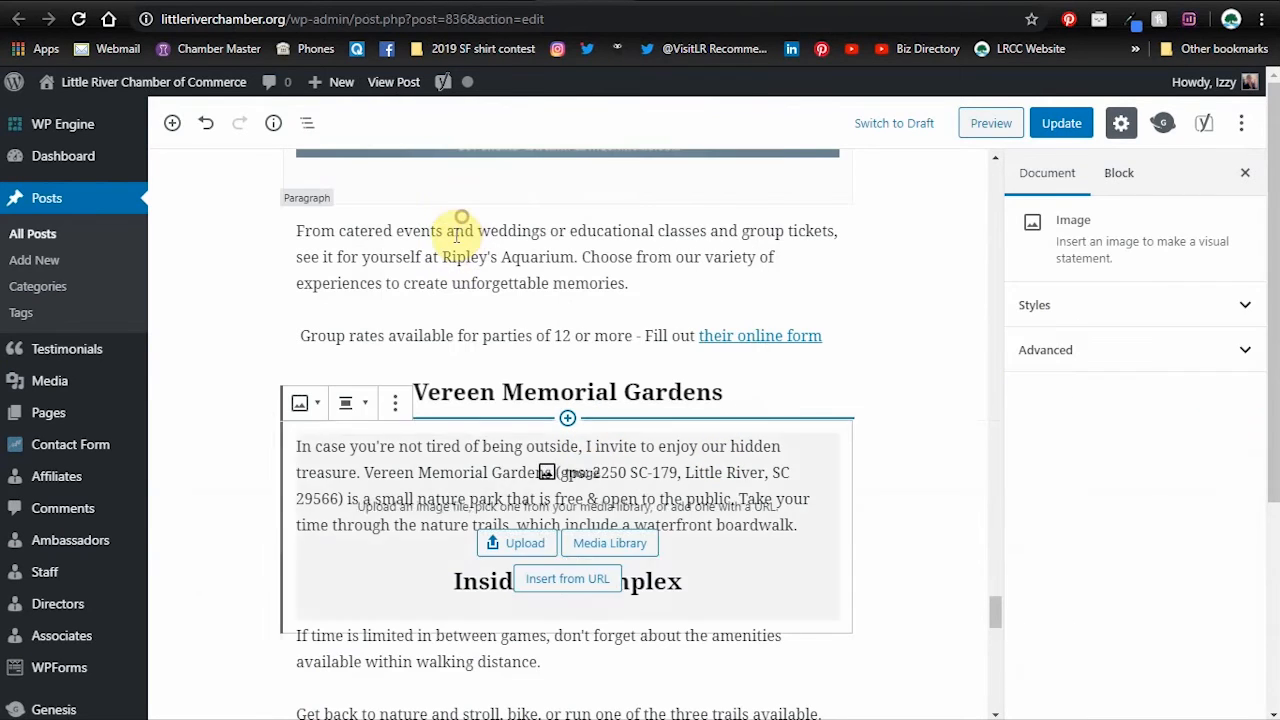
left_click(608, 544)
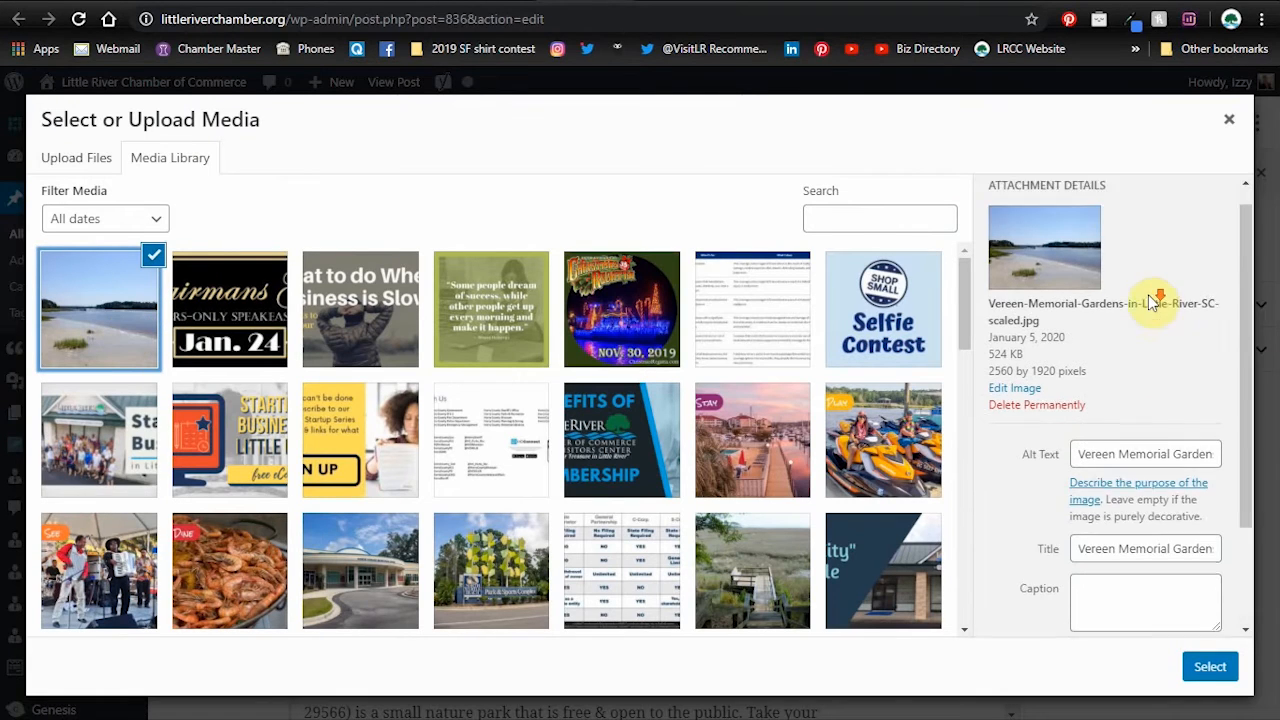
scroll("down", 3)
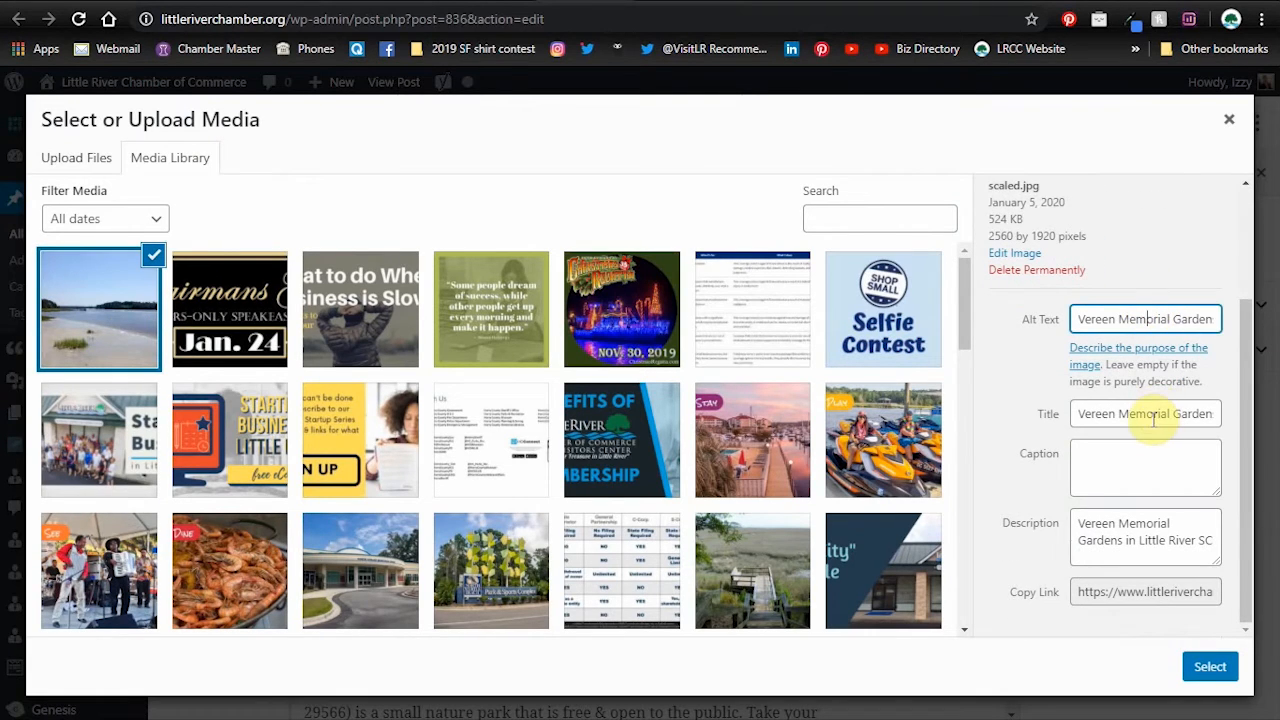
left_click(1144, 536)
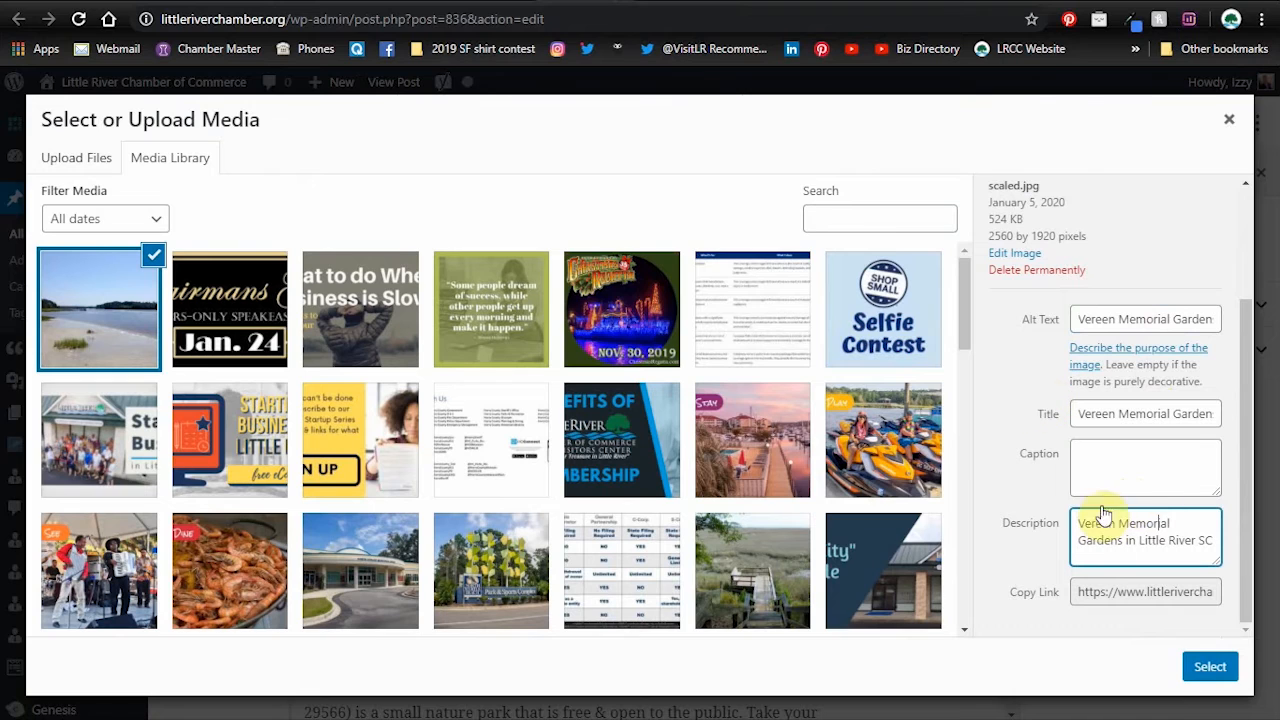
left_click(1208, 666)
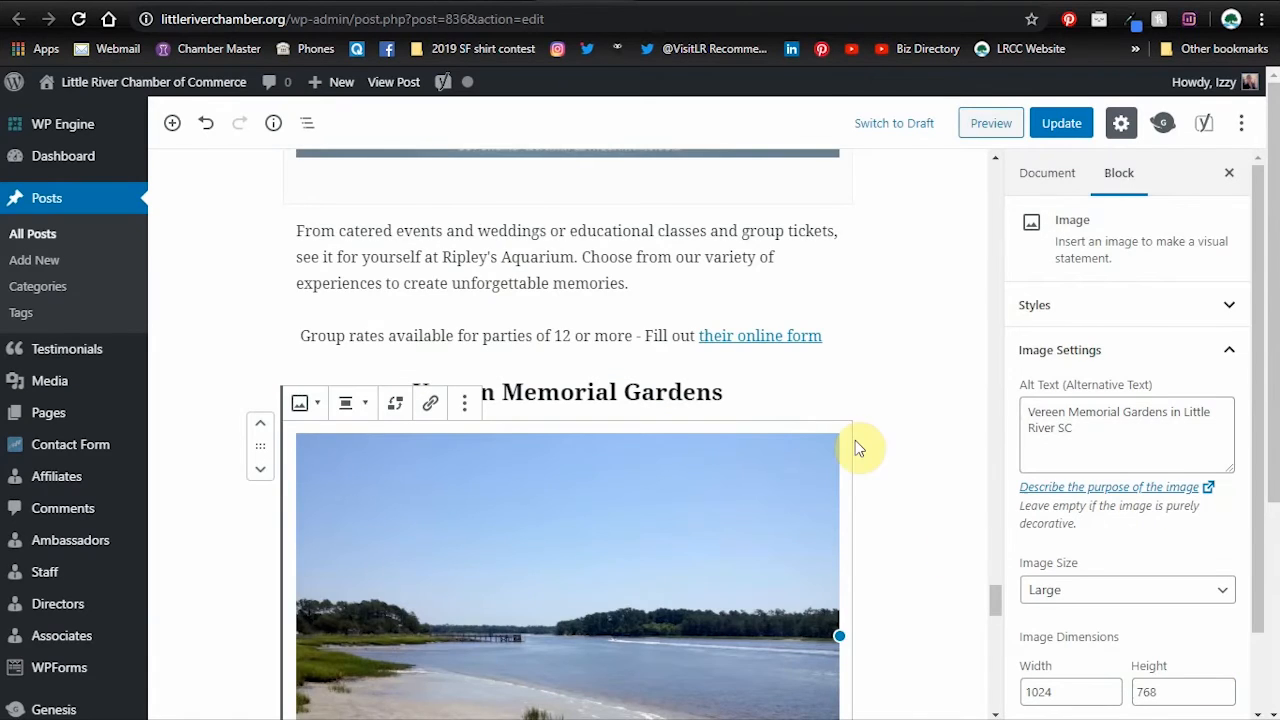
left_click(1060, 124)
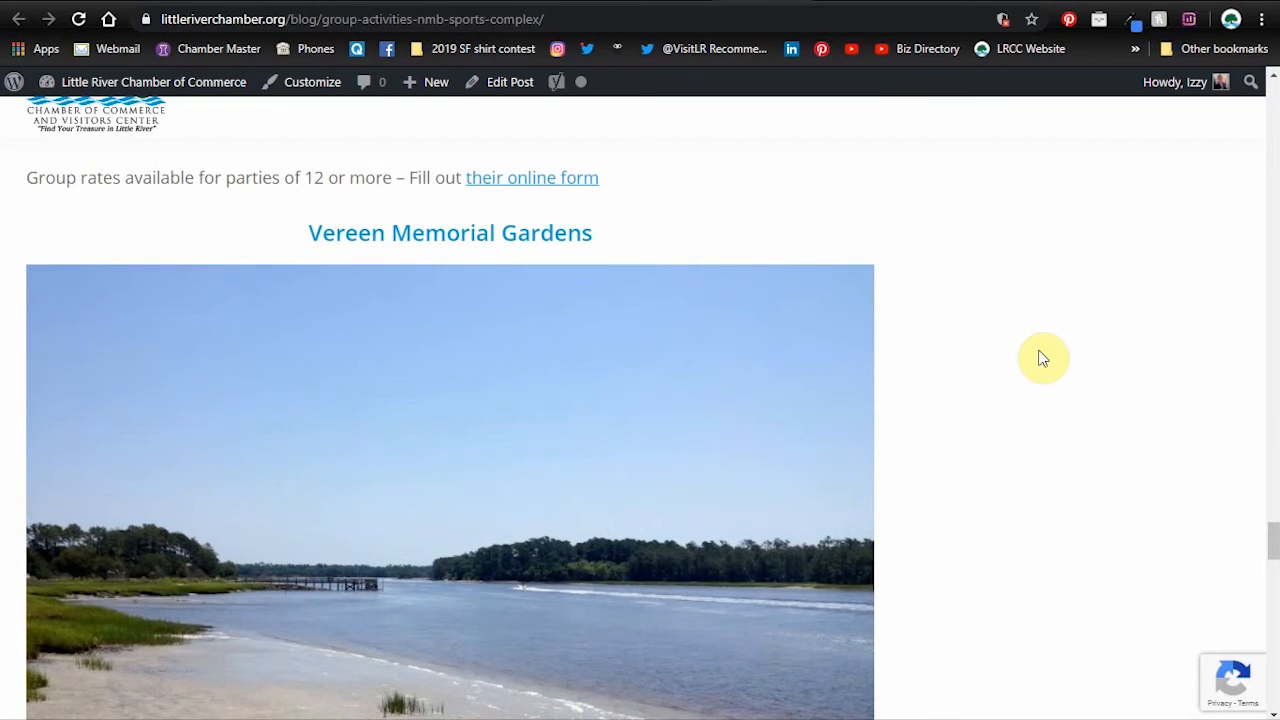
mouse_move(1076, 320)
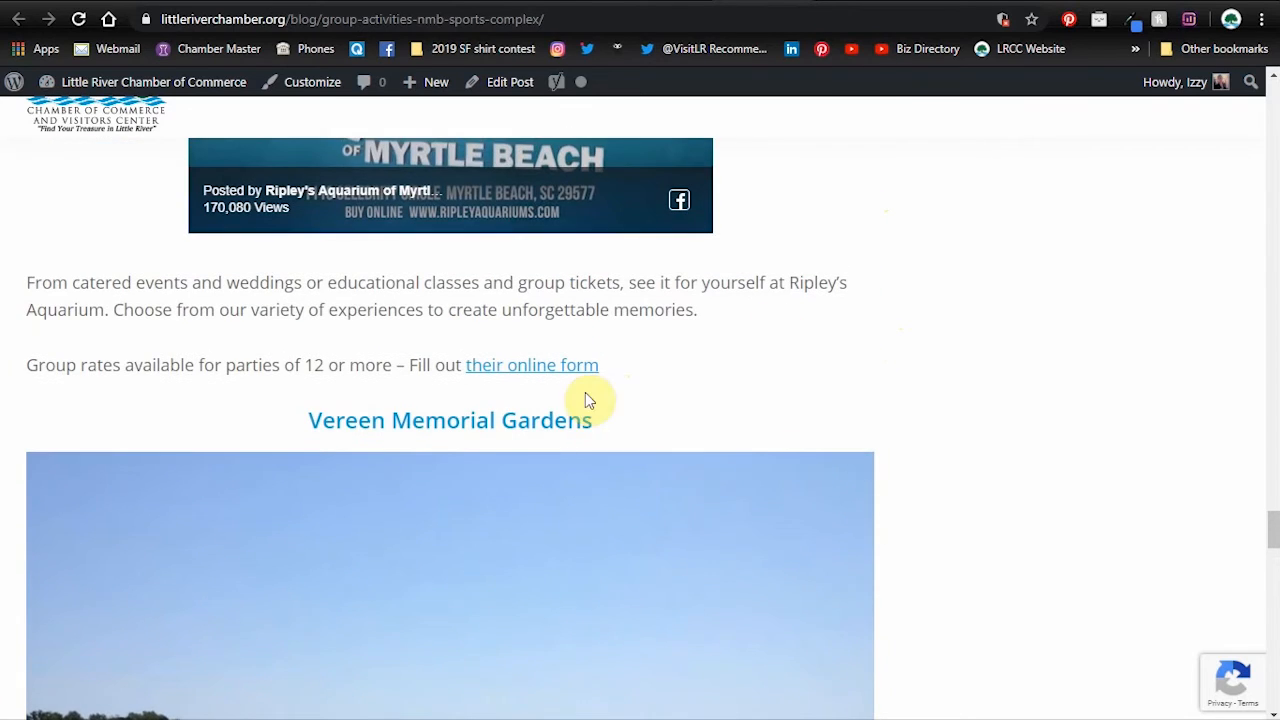
left_click_drag(586, 400, 796, 456)
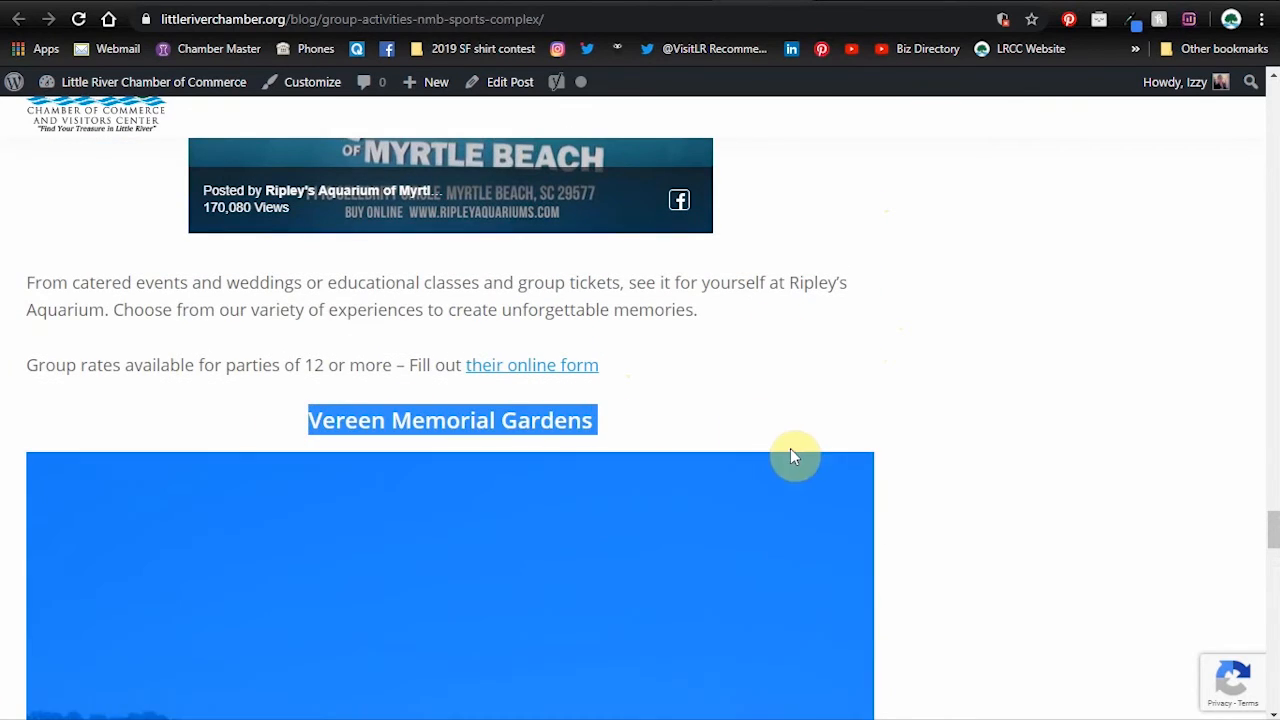
scroll("down", 3)
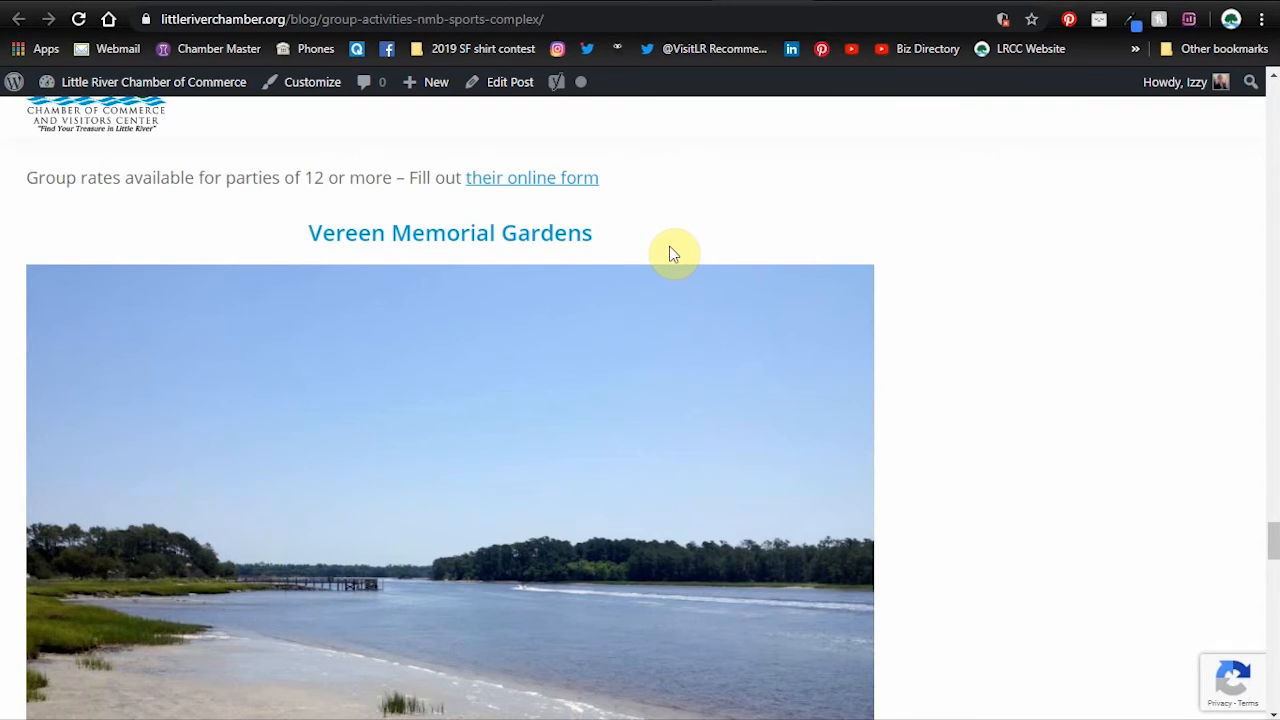
mouse_move(688, 236)
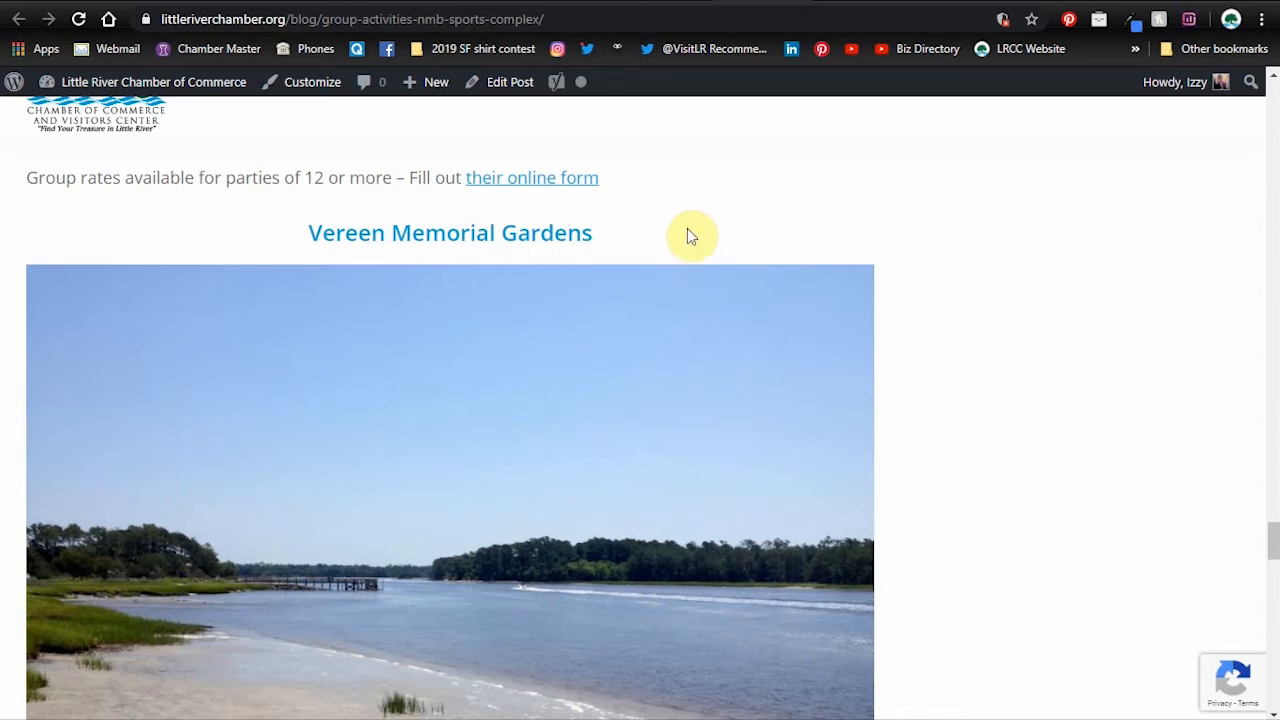
scroll("down", 3)
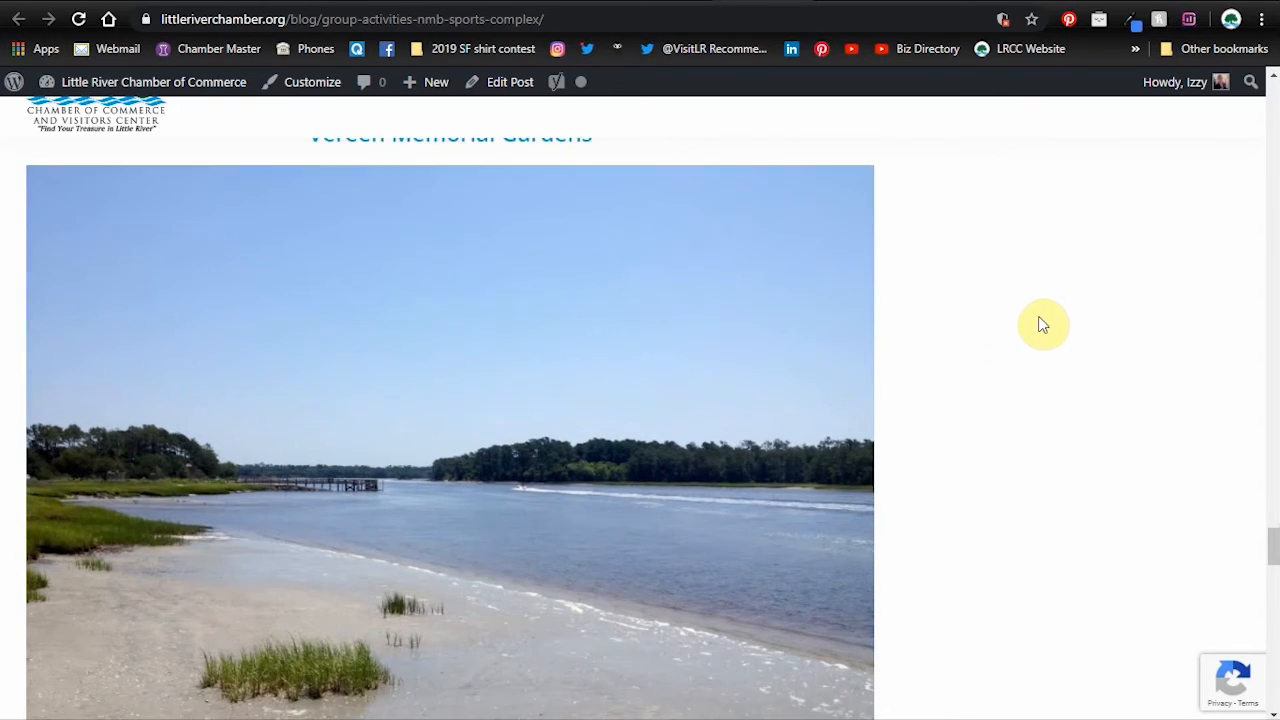
scroll("down", 3)
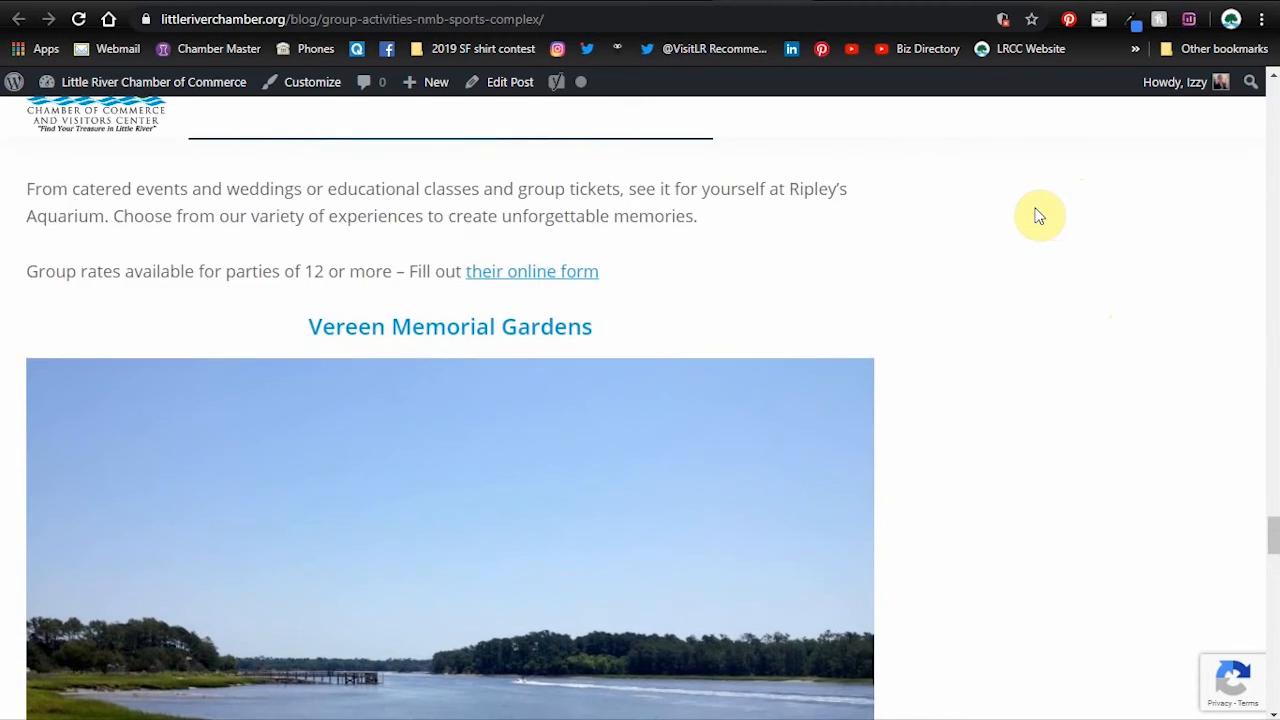
mouse_move(1036, 272)
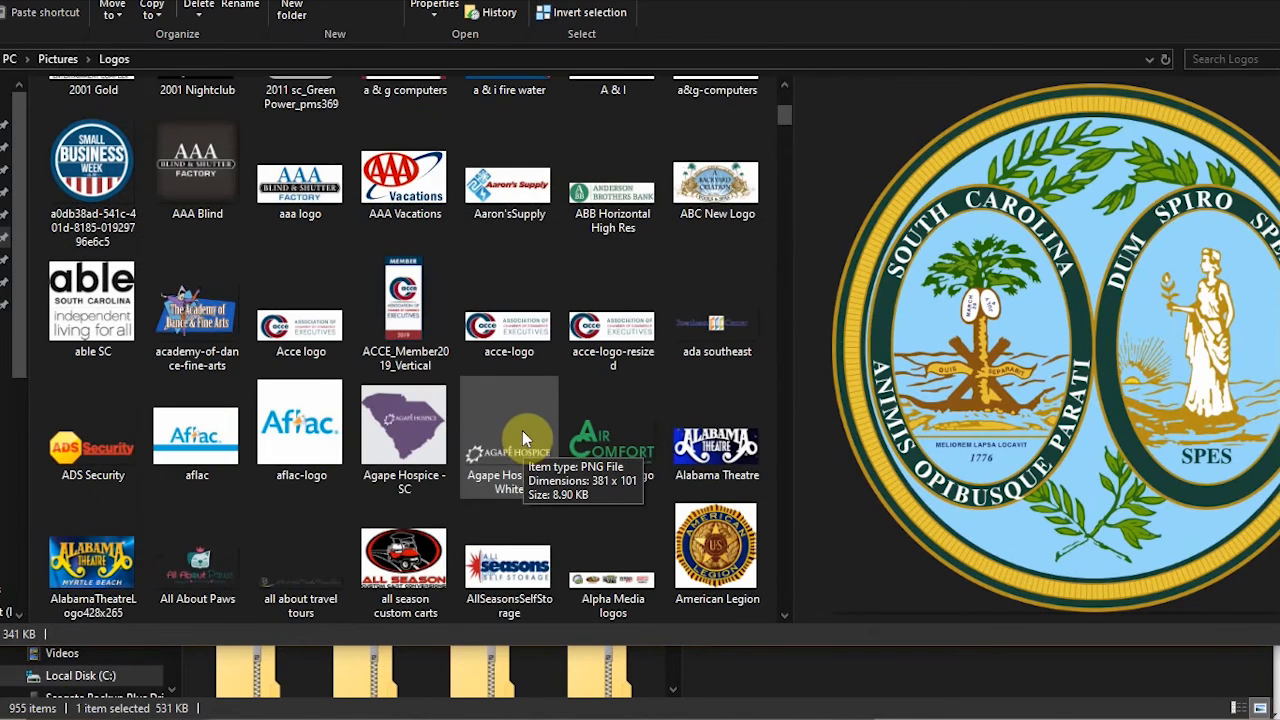
- Browse to the Logos folder under Pictures in File Explorer
left_click(404, 432)
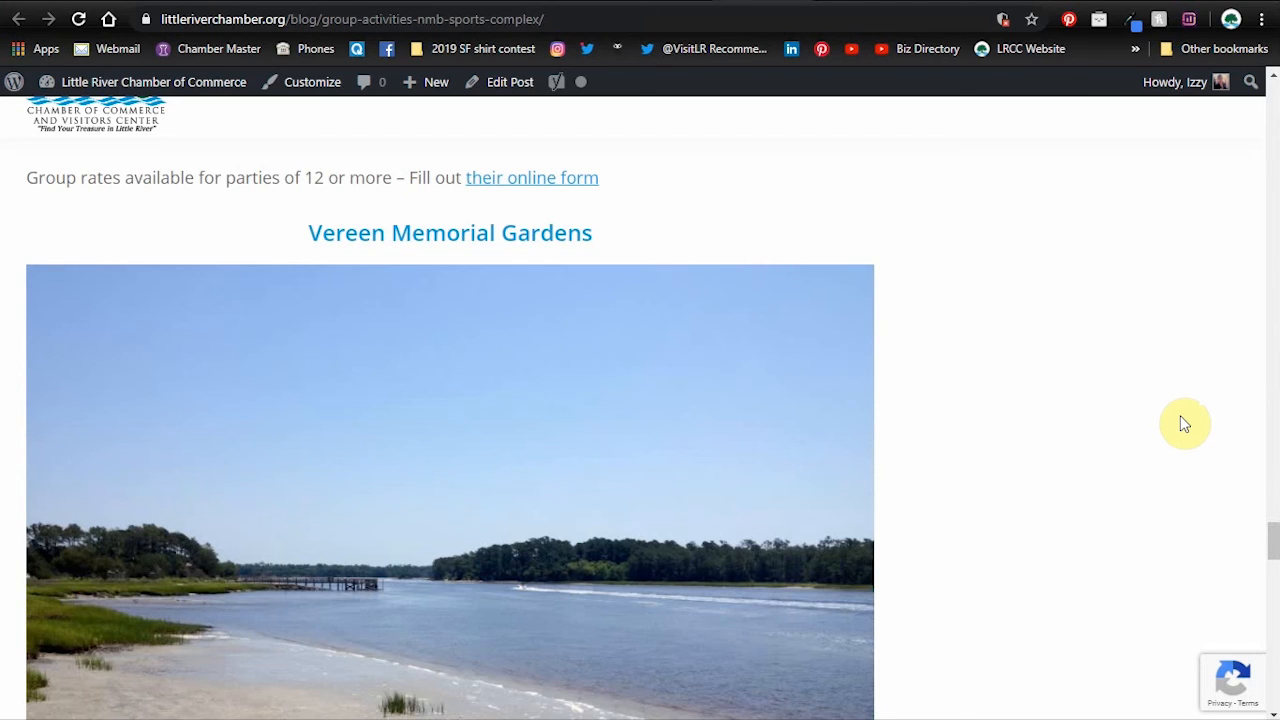
scroll("down", 3)
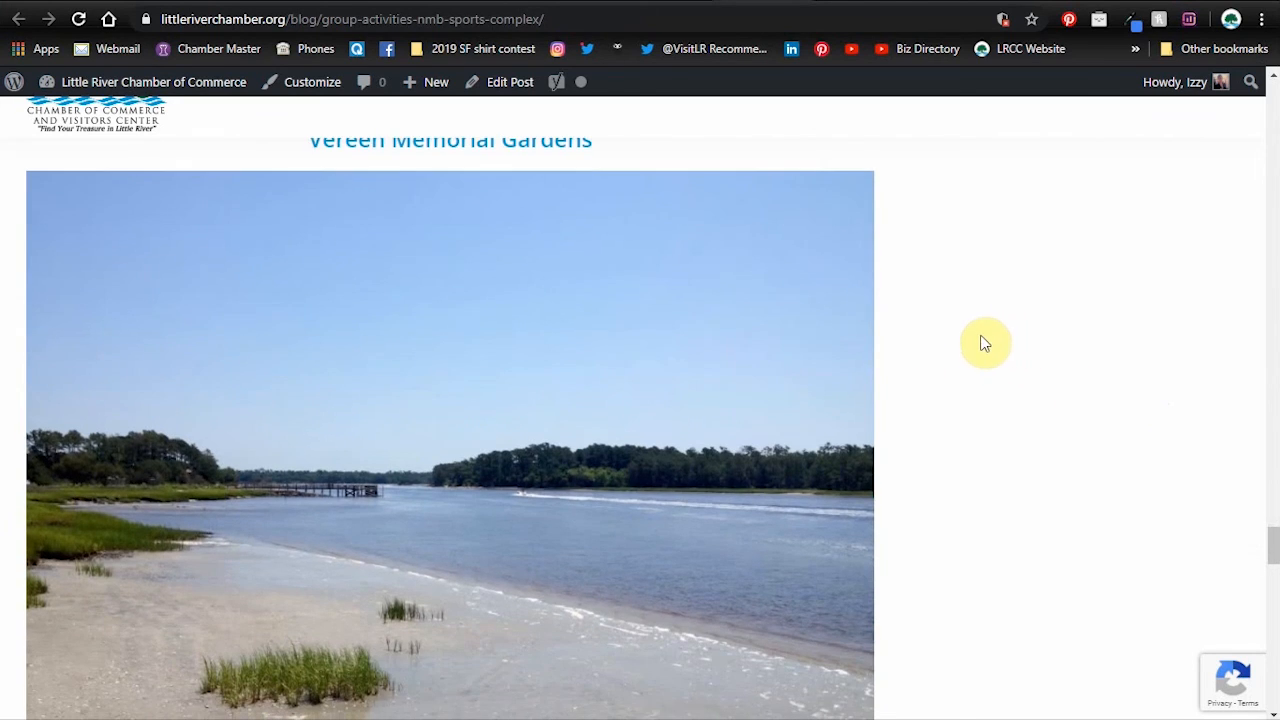
mouse_move(1130, 388)
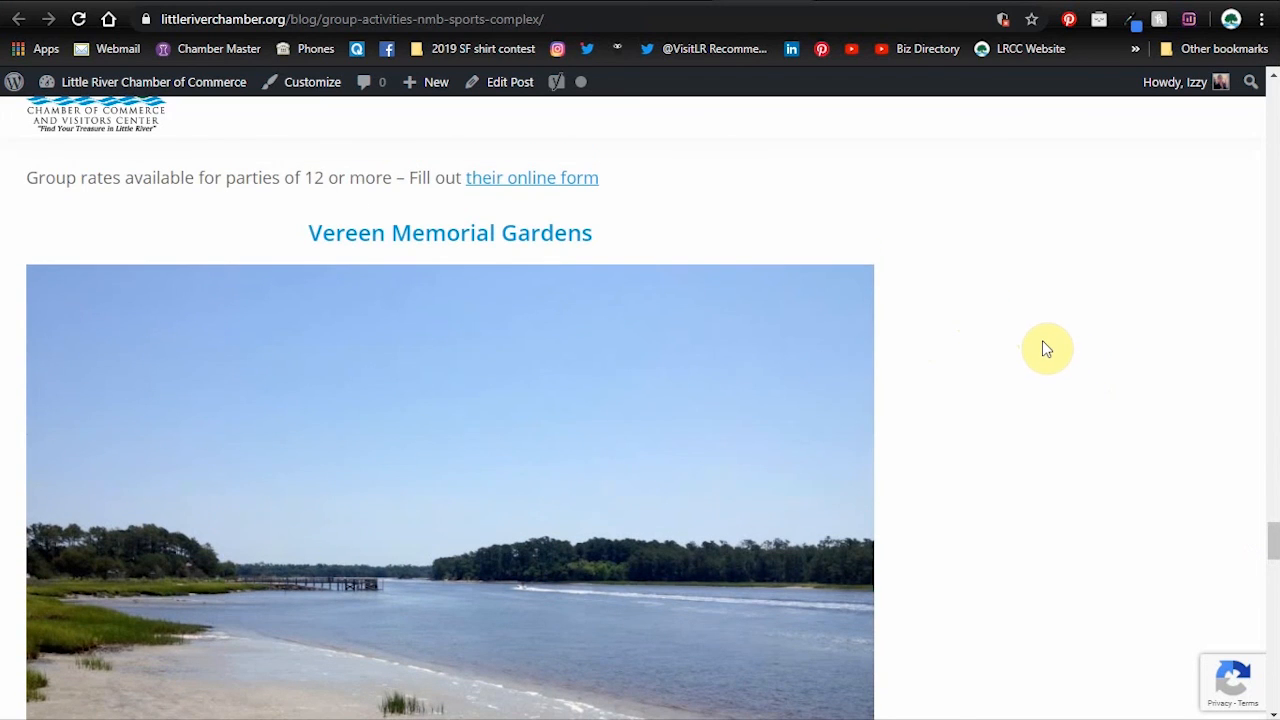
scroll("down", 3)
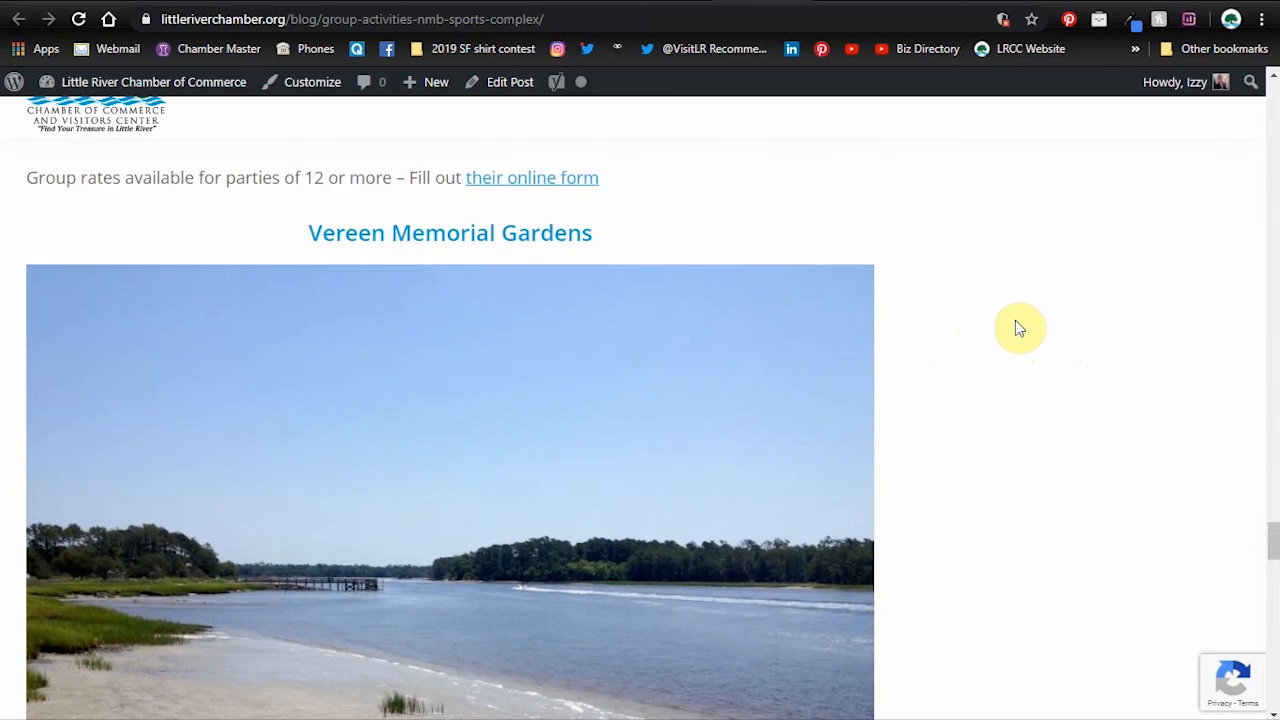
scroll("down", 3)
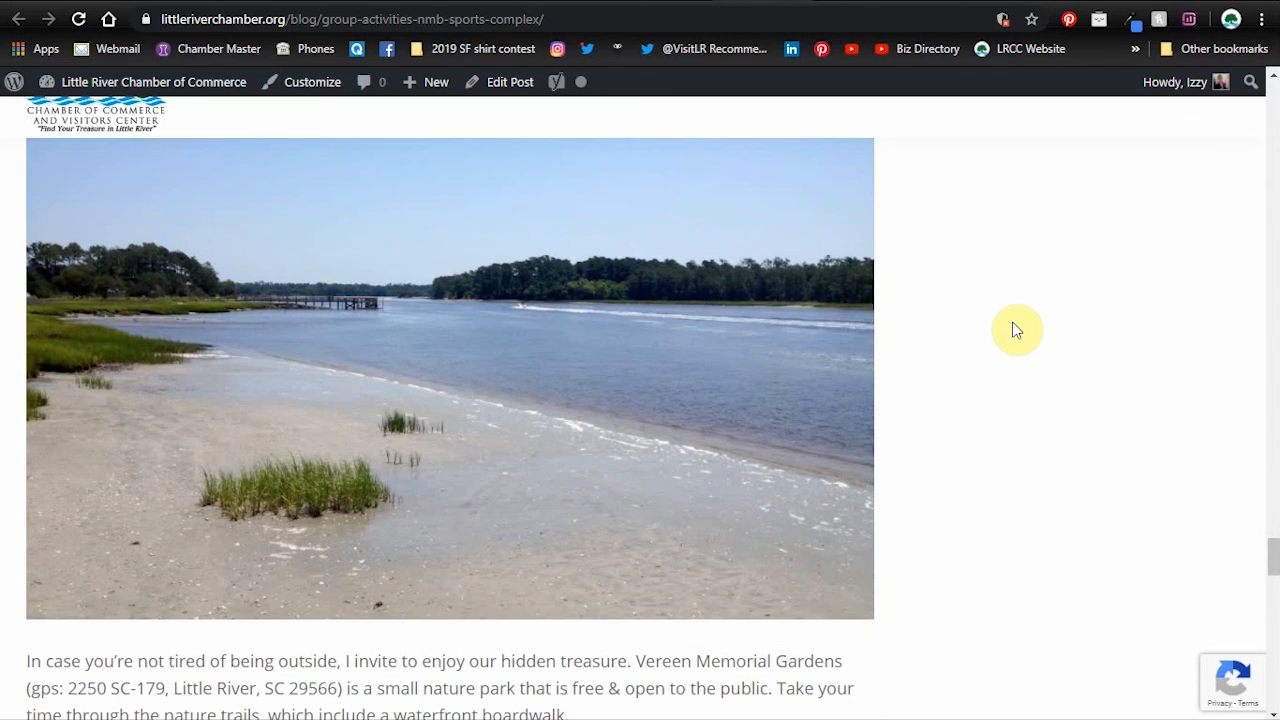
mouse_move(1102, 268)
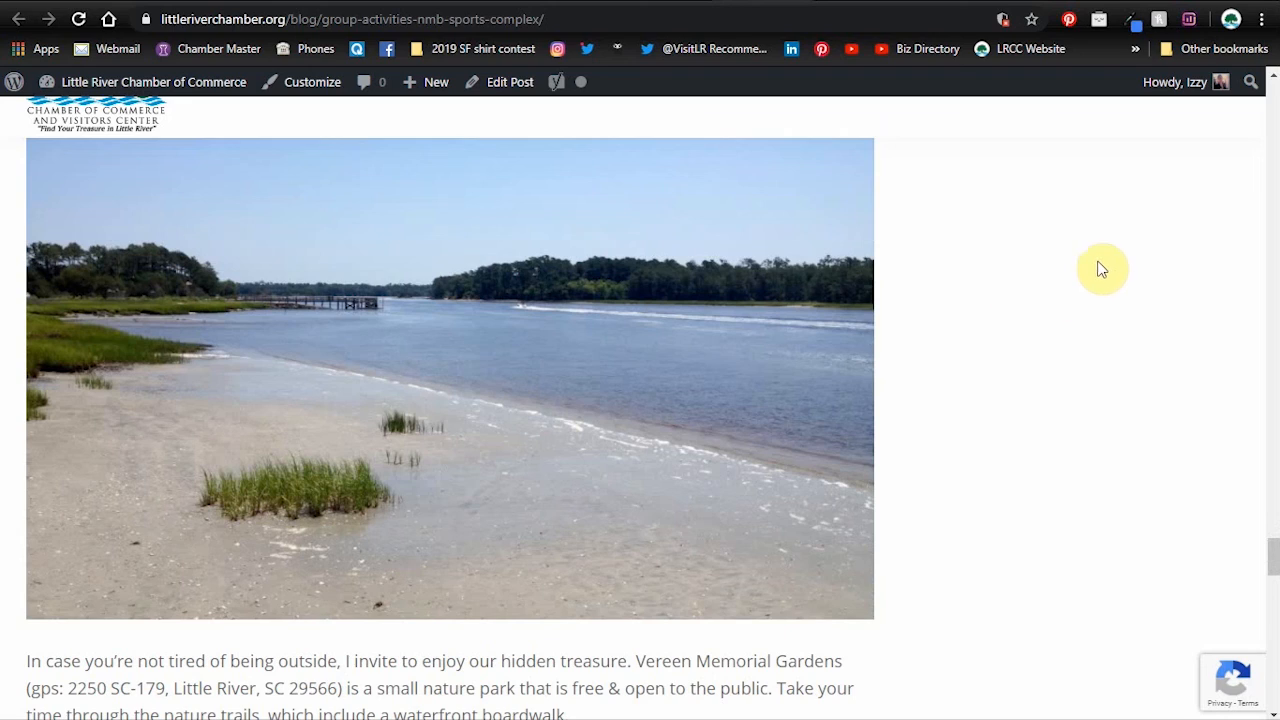